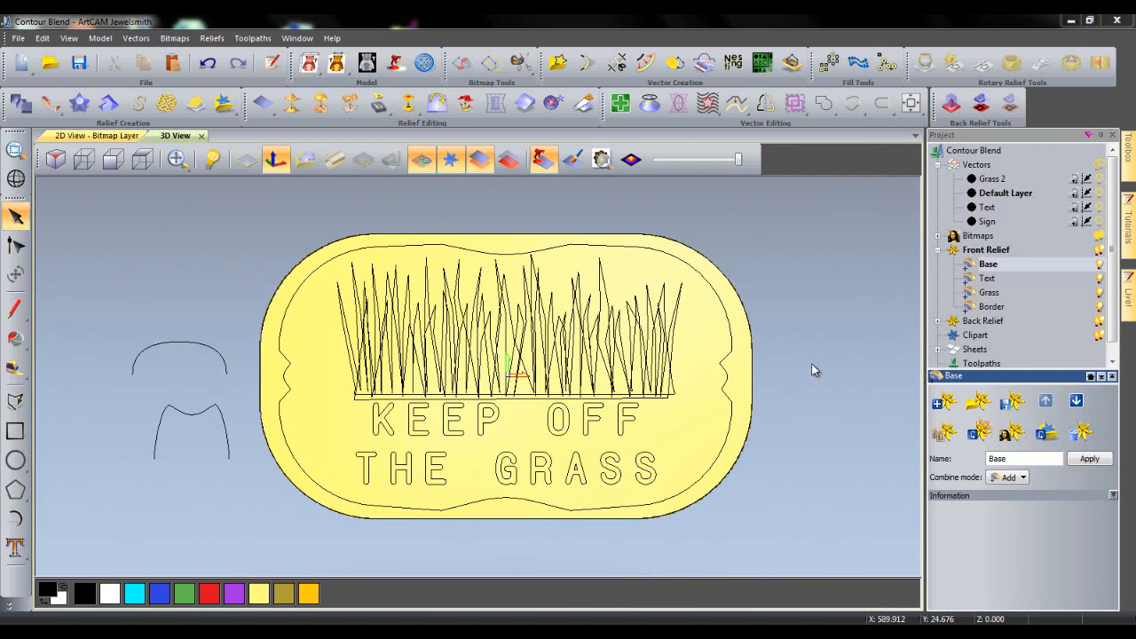
mouse_move(992, 307)
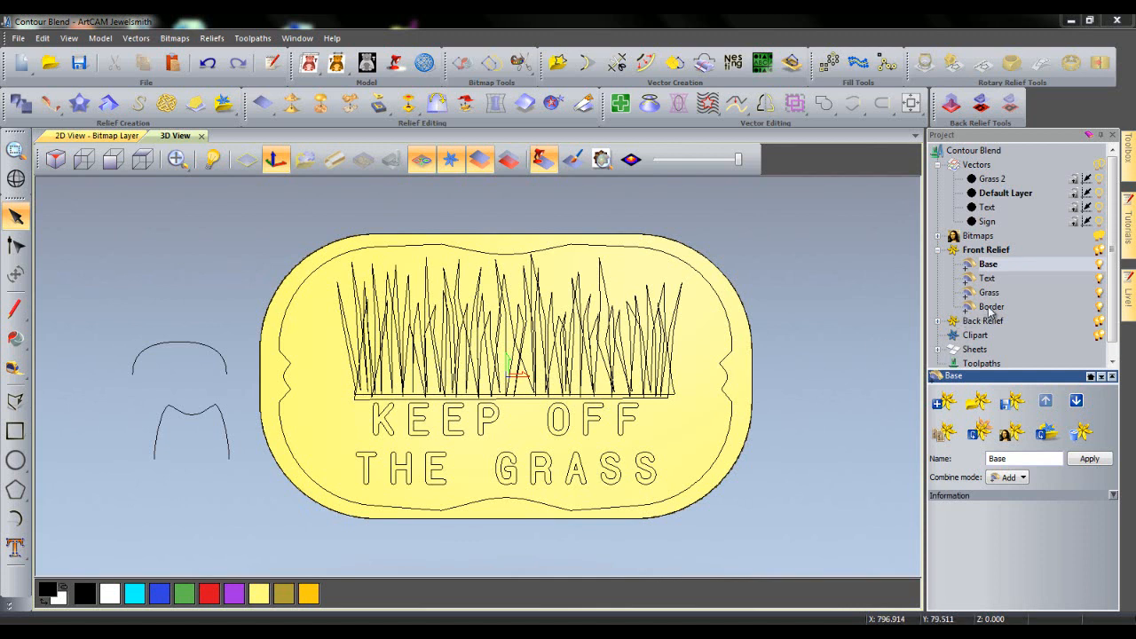
Make the Border layer under Front Relief the active relief layer.
left_click(992, 306)
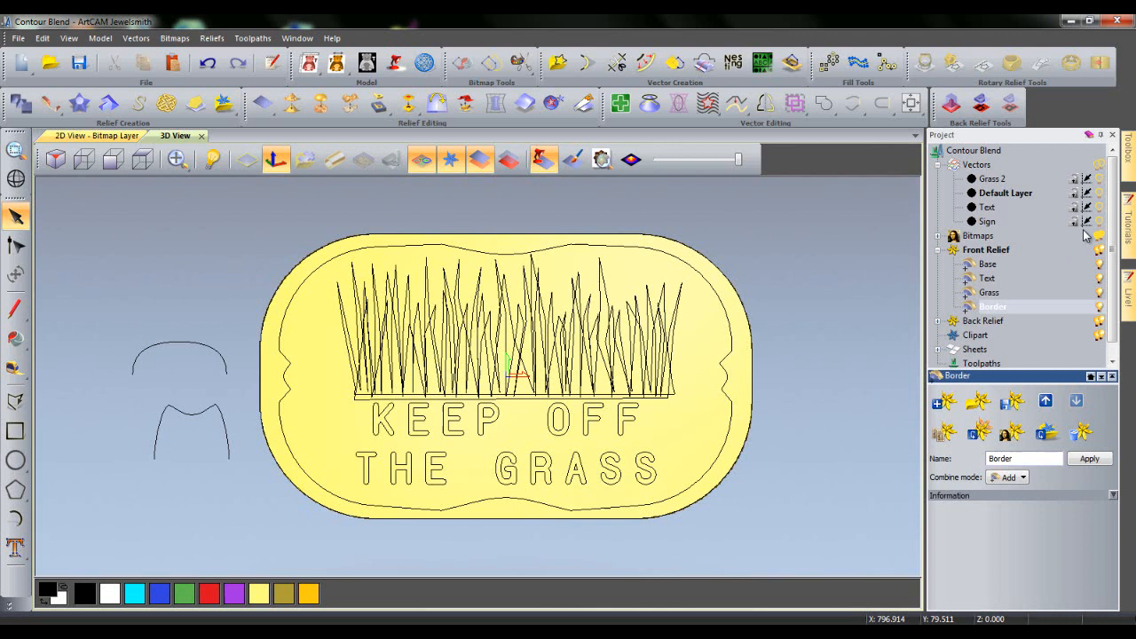
mouse_move(1101, 229)
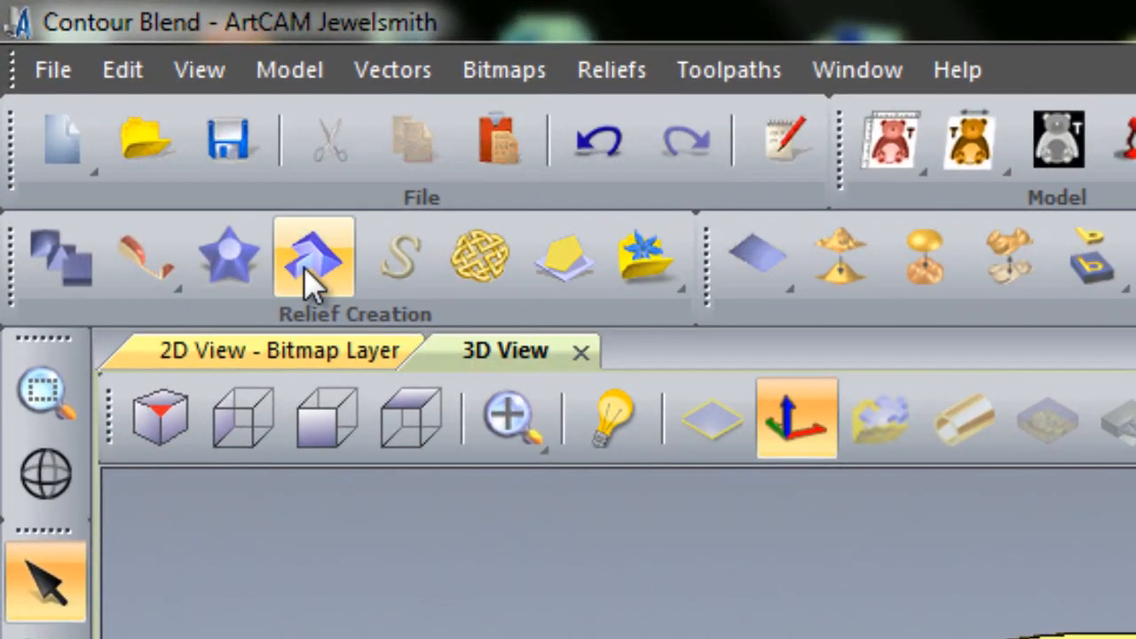
Start a Contour Blend with the side profile set to Selected Vector.
left_click(313, 255)
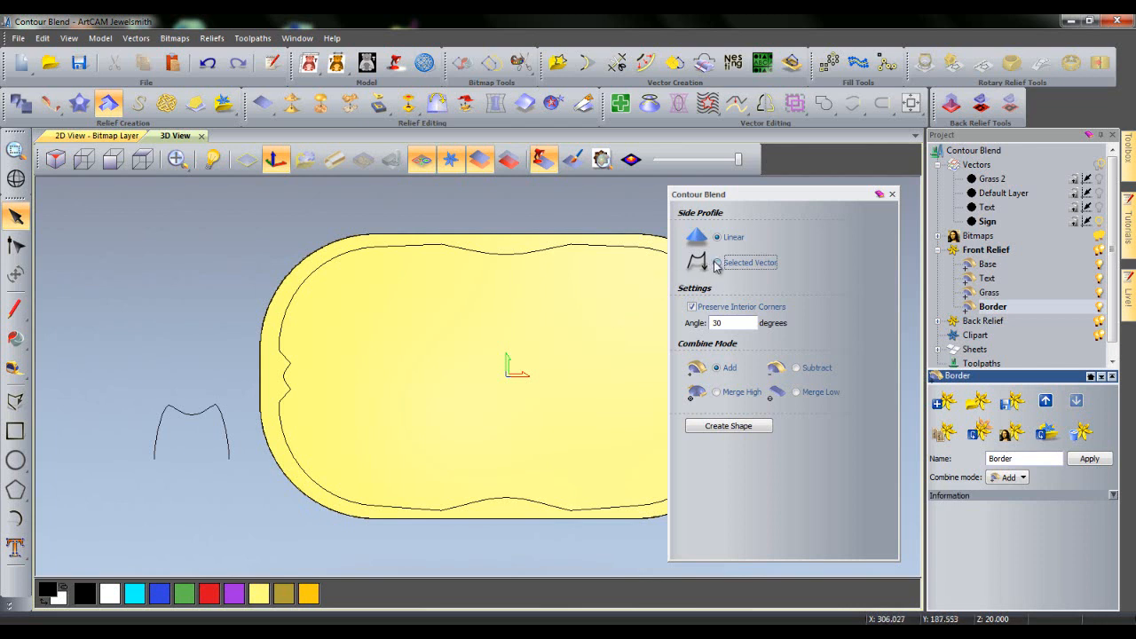
left_click(716, 263)
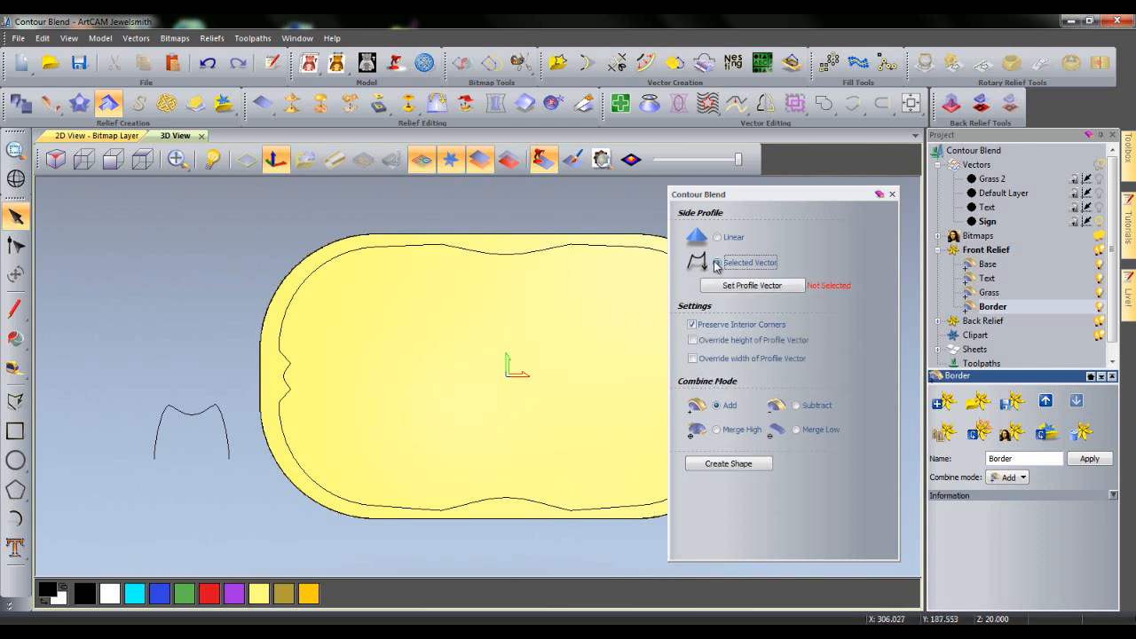
Set the small M-shaped curve as the Contour Blend profile vector.
left_click(716, 263)
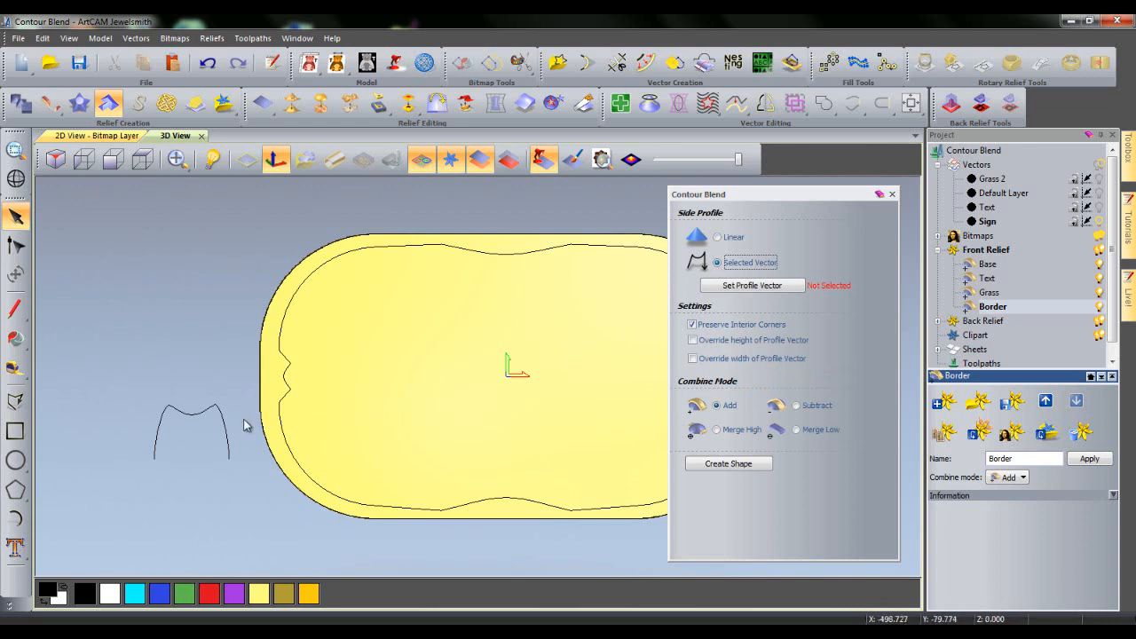
left_click(191, 417)
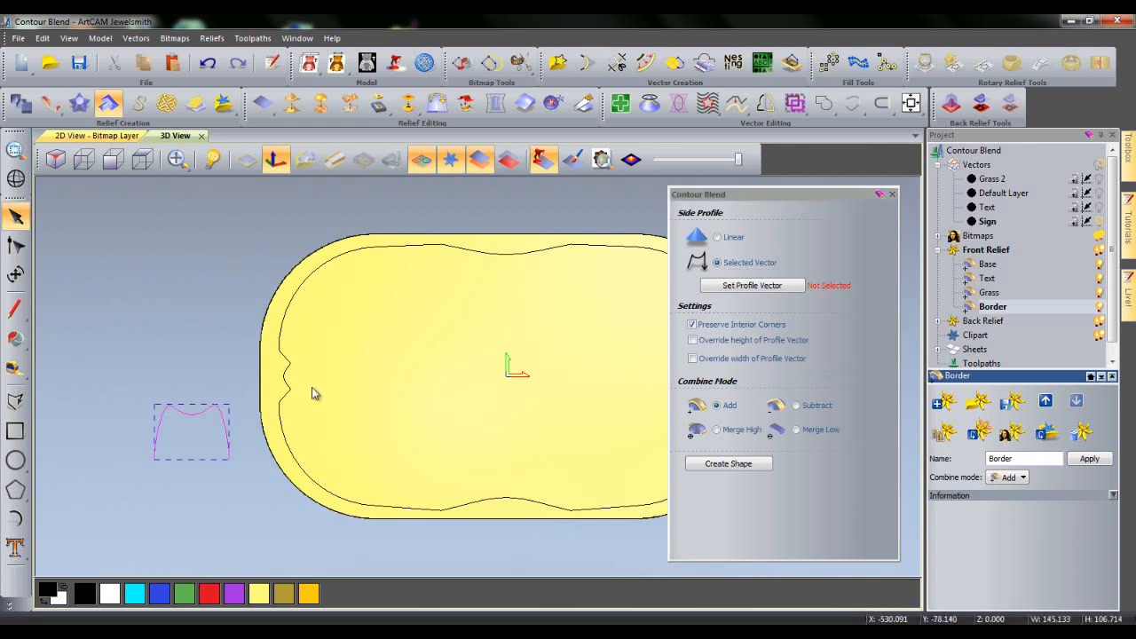
mouse_move(752, 285)
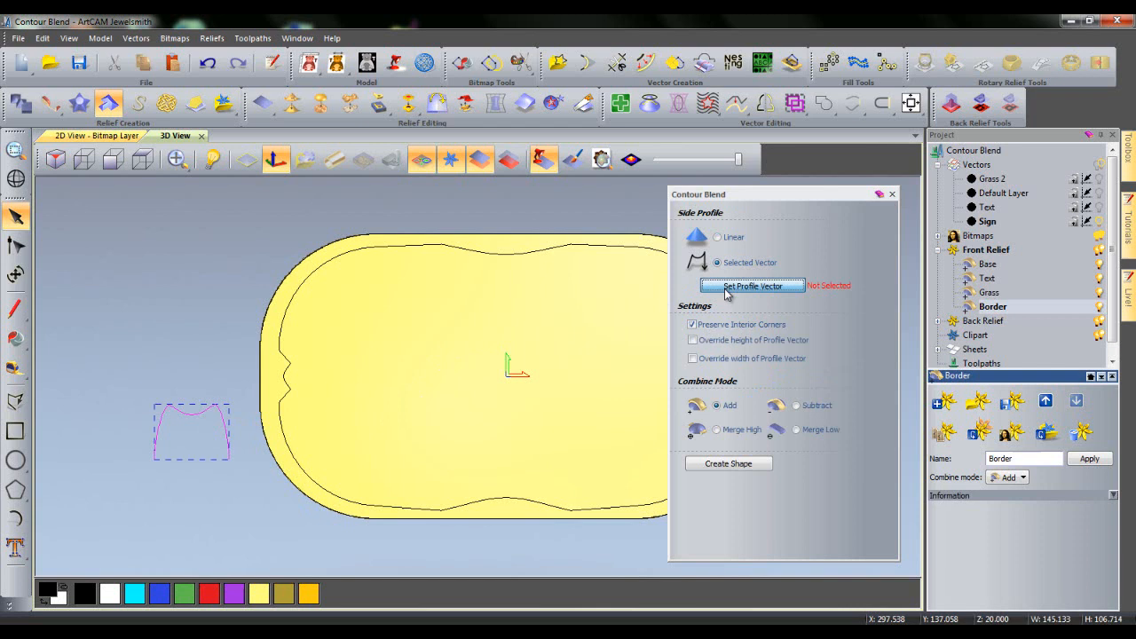
left_click(751, 285)
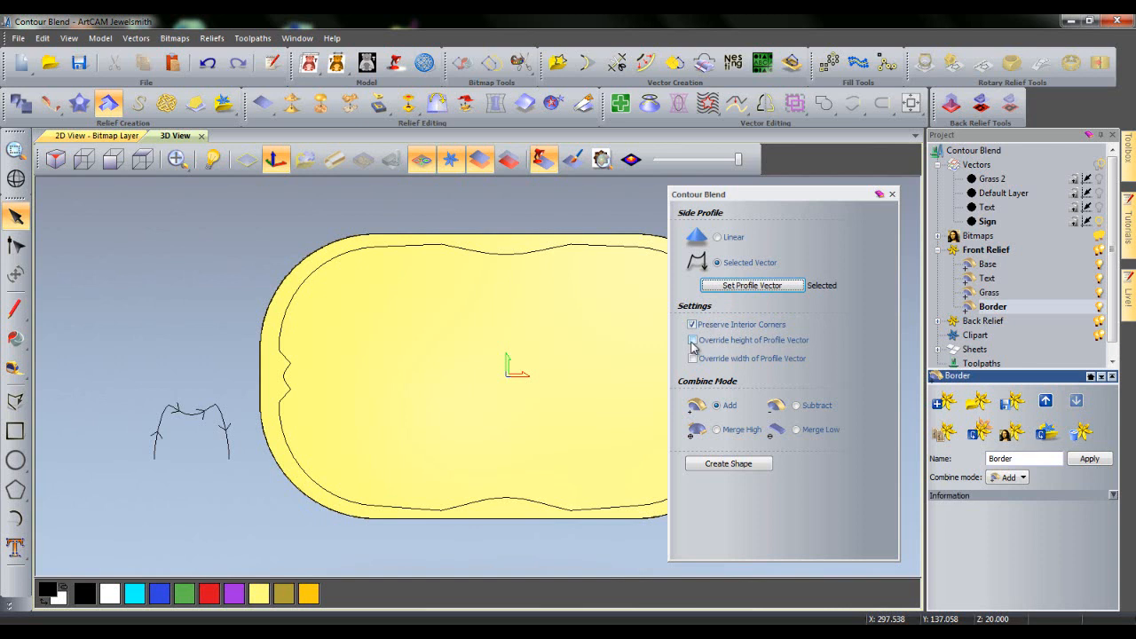
Override profile height to 10 mm and width to 22 mm, then select the sign outline.
left_click(692, 340)
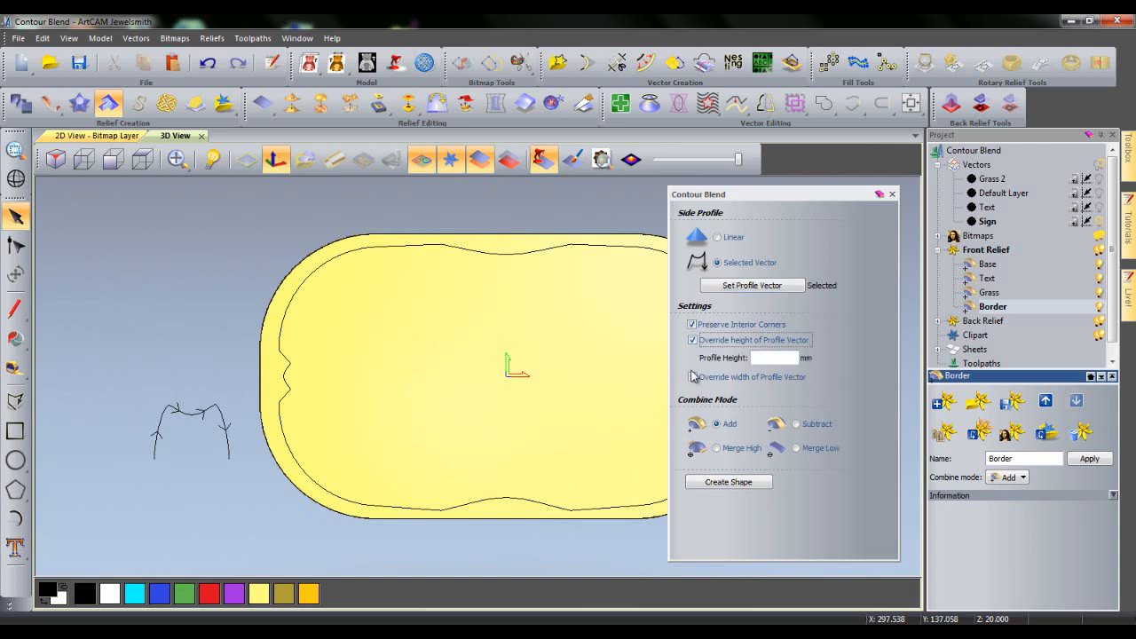
left_click(692, 376)
type("1")
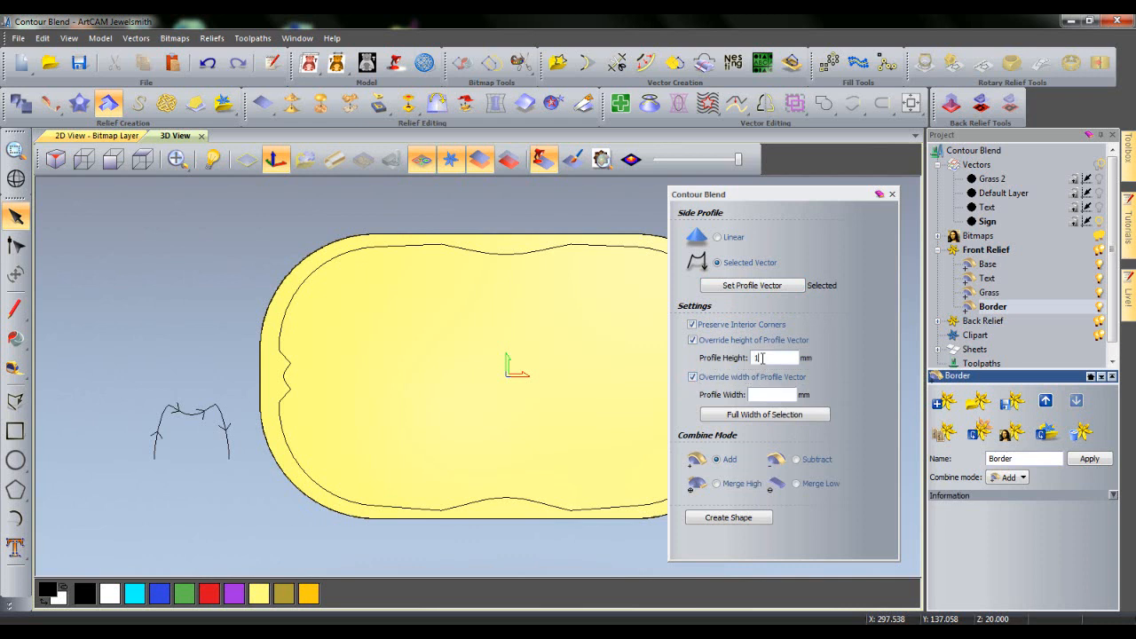
type("0")
left_click(773, 394)
type("22")
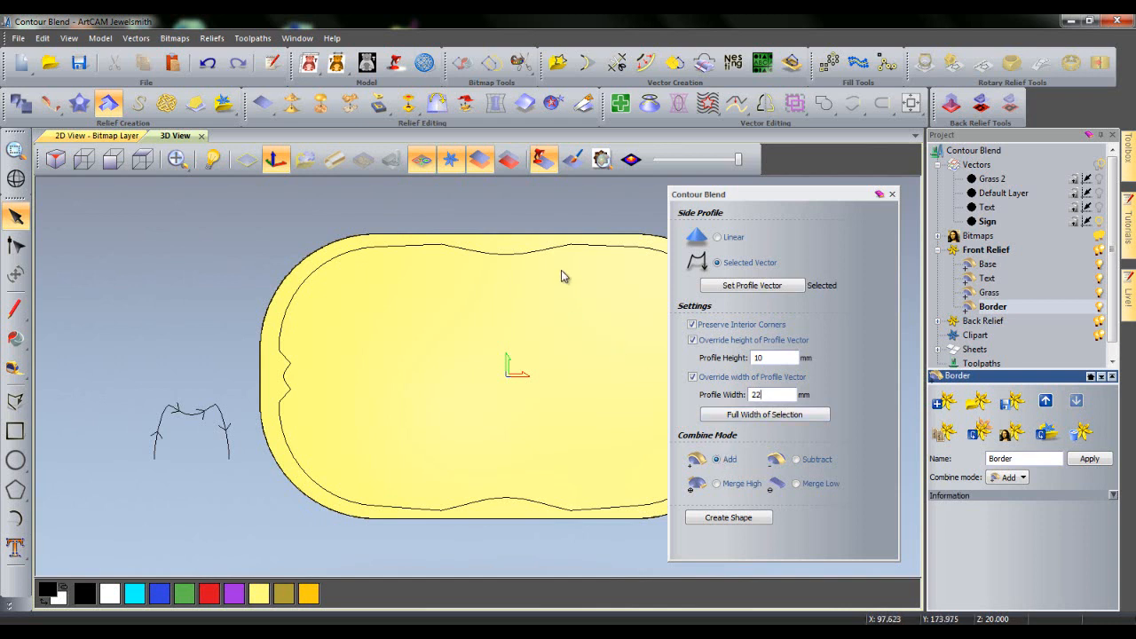
left_click(559, 244)
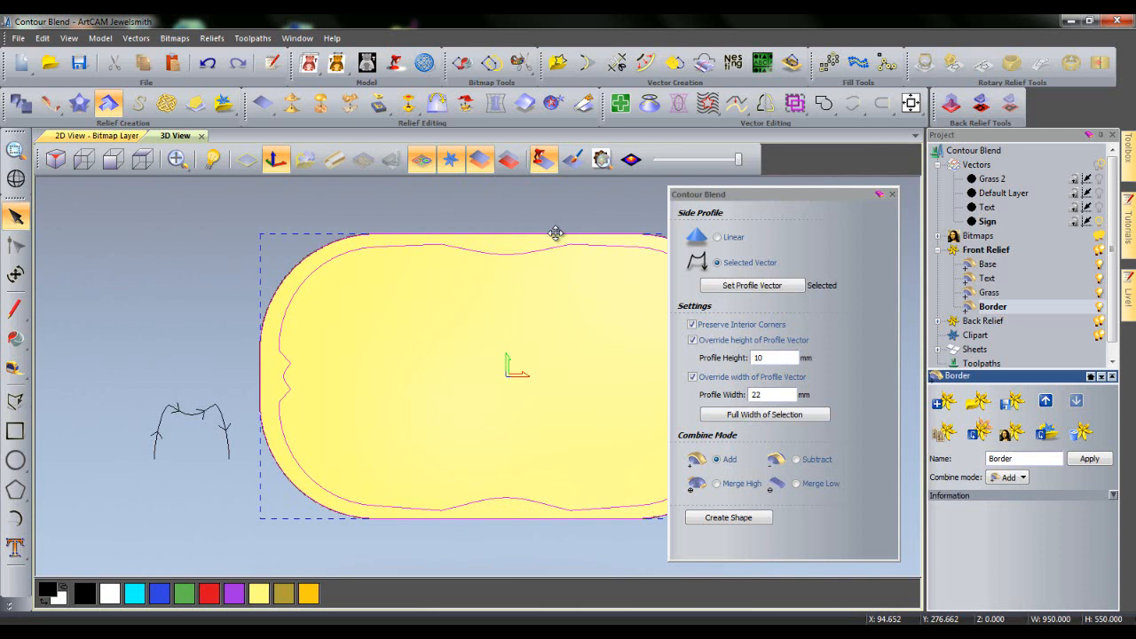
Create the ridged border shape along the sign outline from the M-shaped profile.
left_click(728, 518)
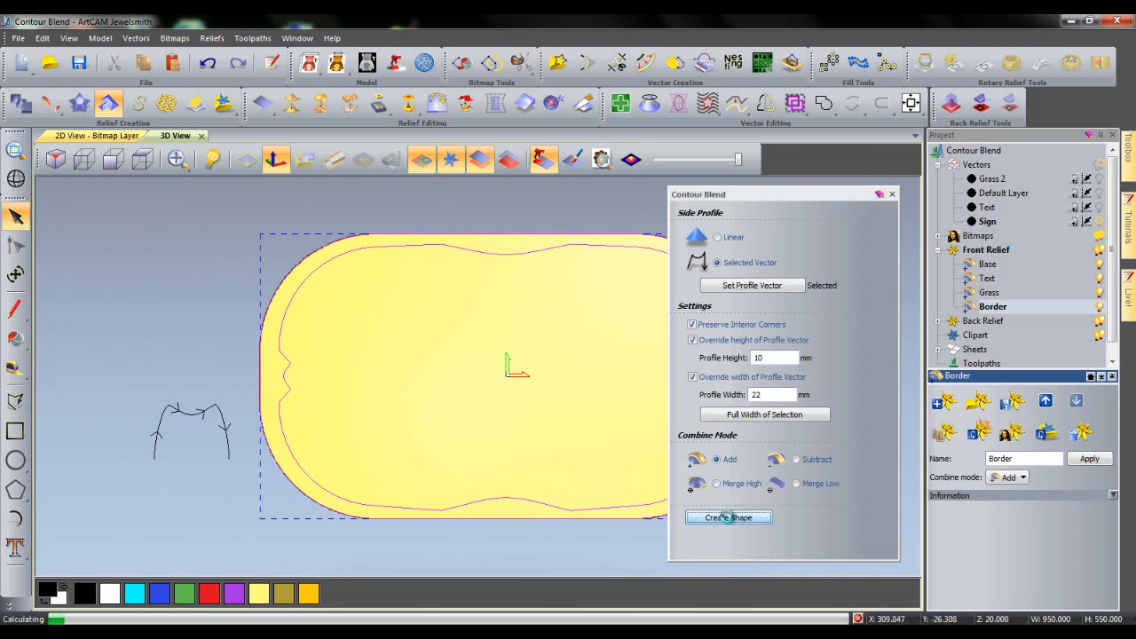
left_click(727, 517)
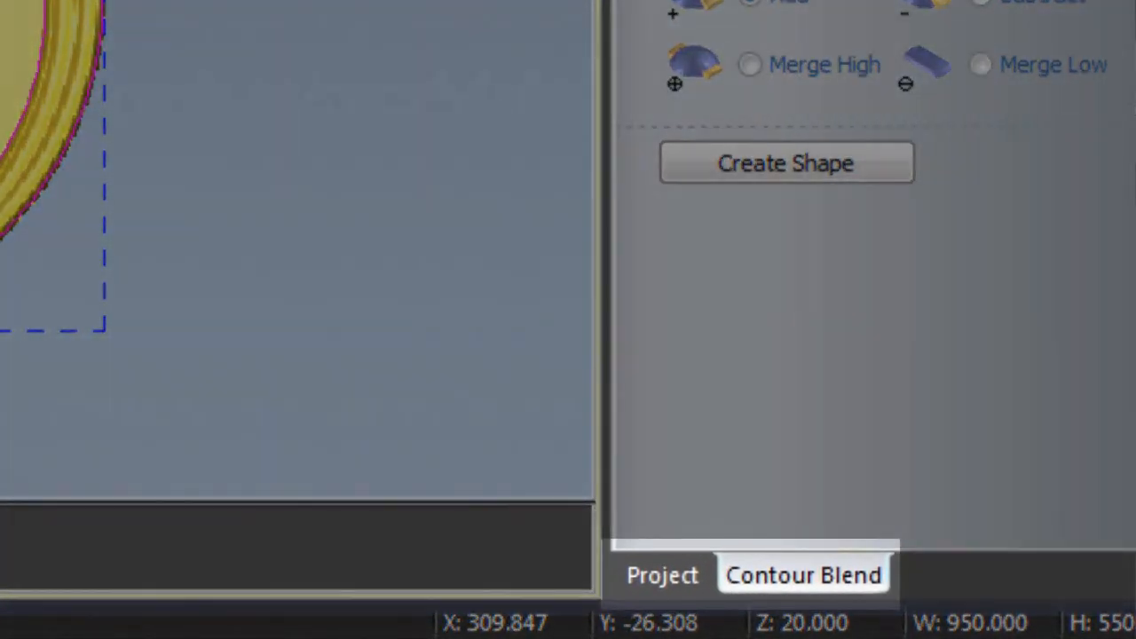
Return to the Project tree once the ridged border finishes calculating.
left_click(661, 574)
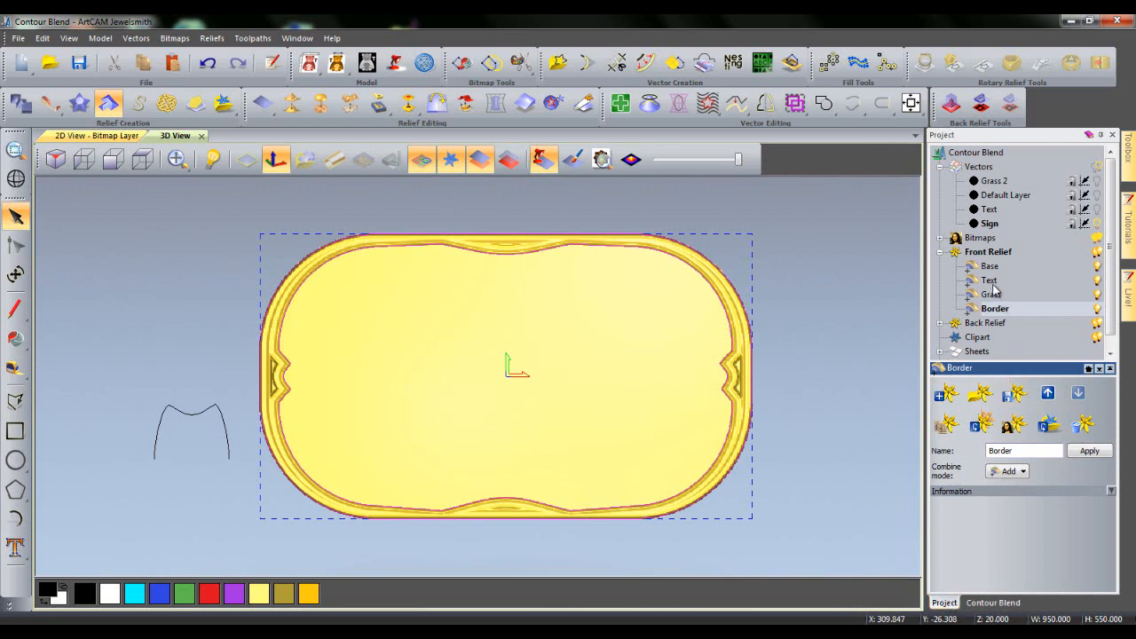
Activate the Text relief layer and set the rounded arch curve as the blend profile.
left_click(989, 280)
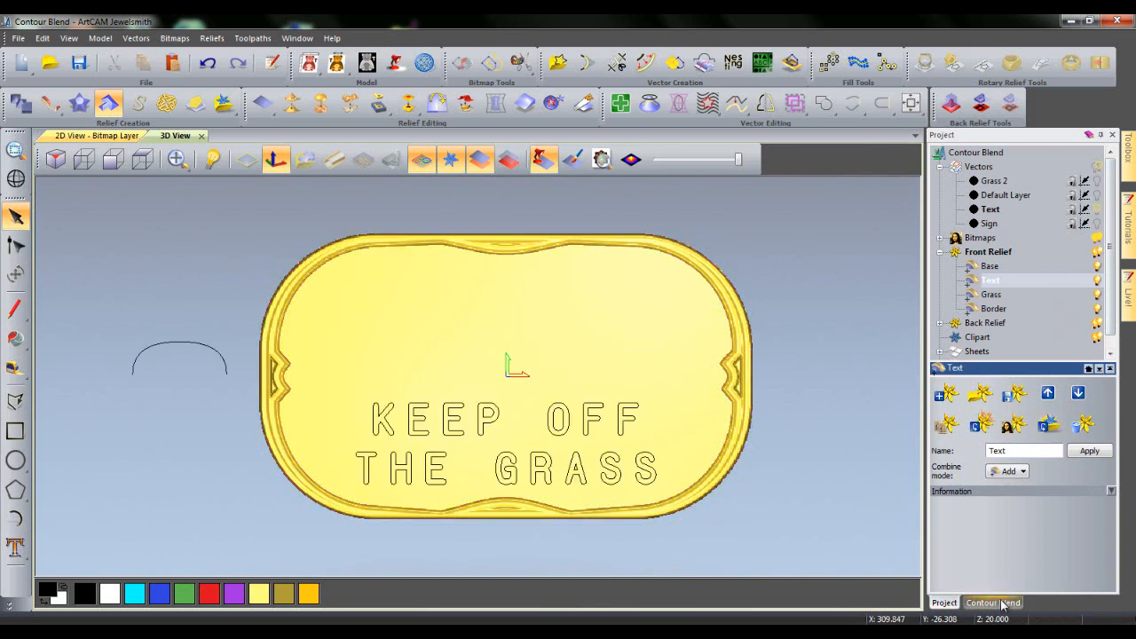
left_click(993, 602)
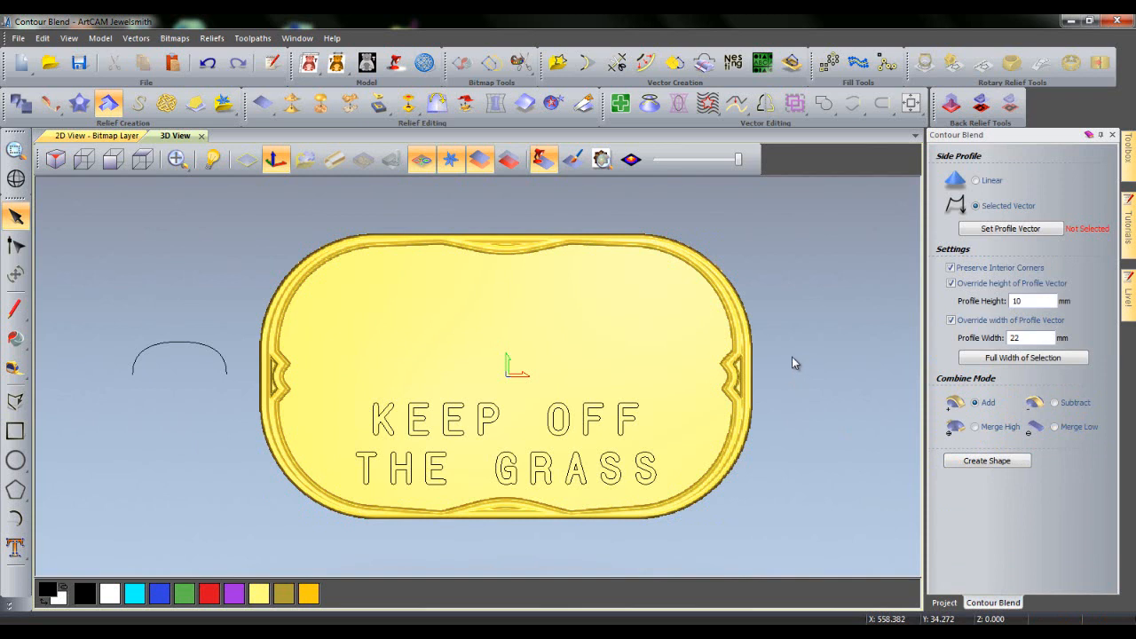
left_click(180, 359)
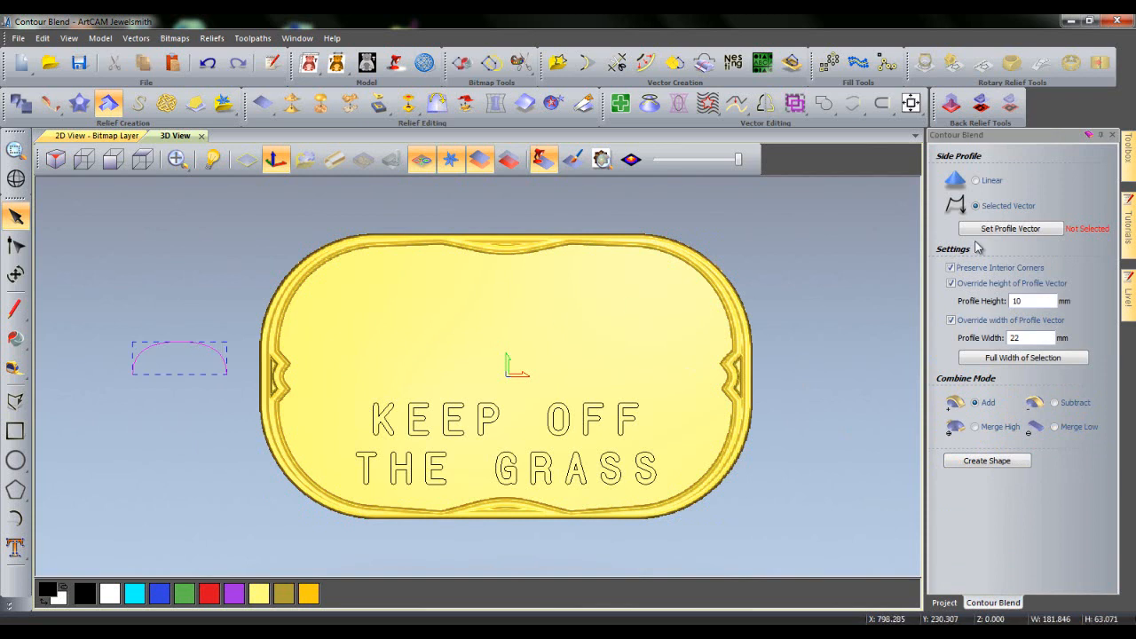
left_click(1010, 228)
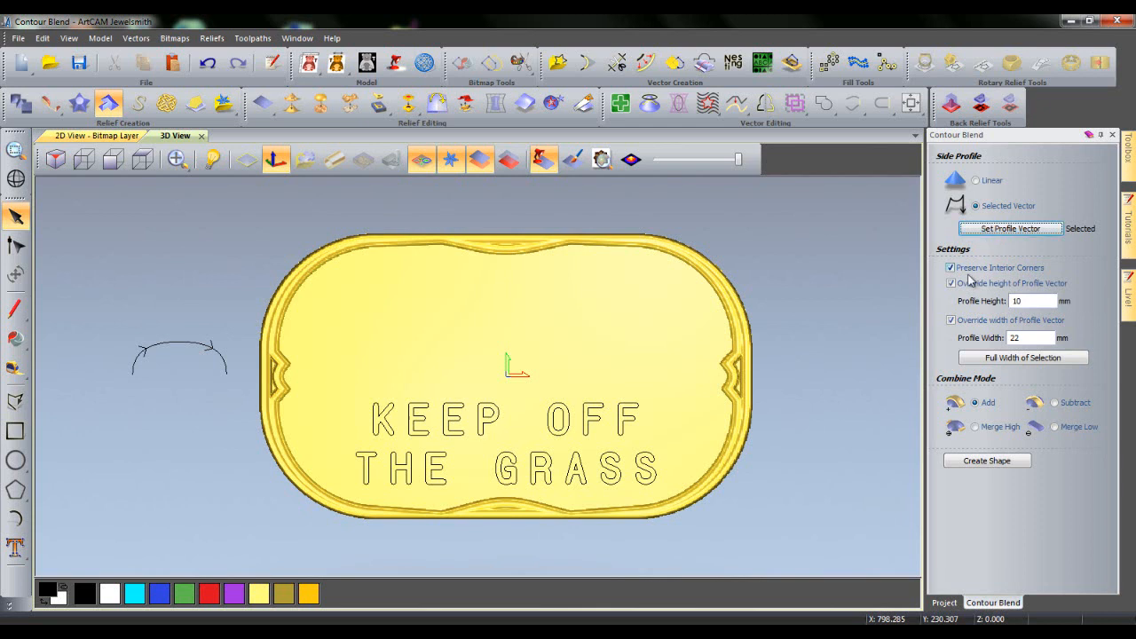
Engrave 'KEEP OFF THE GRASS' using a subtractive 8 mm arch-profile blend without width override.
left_click(952, 321)
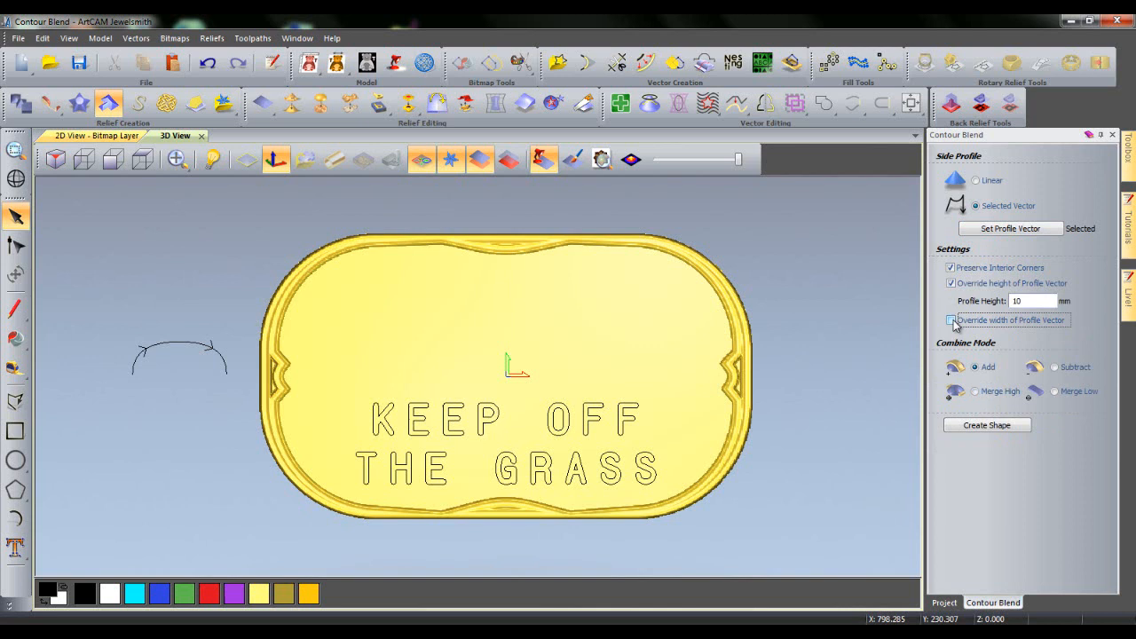
triple_click(1029, 301)
type("8")
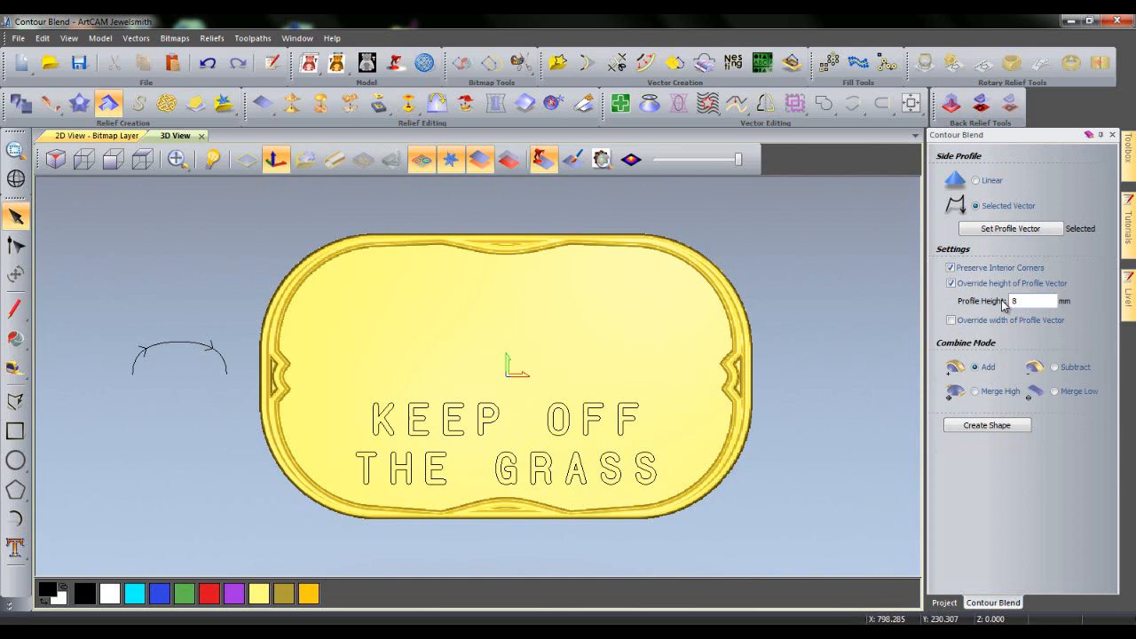
left_click(1054, 367)
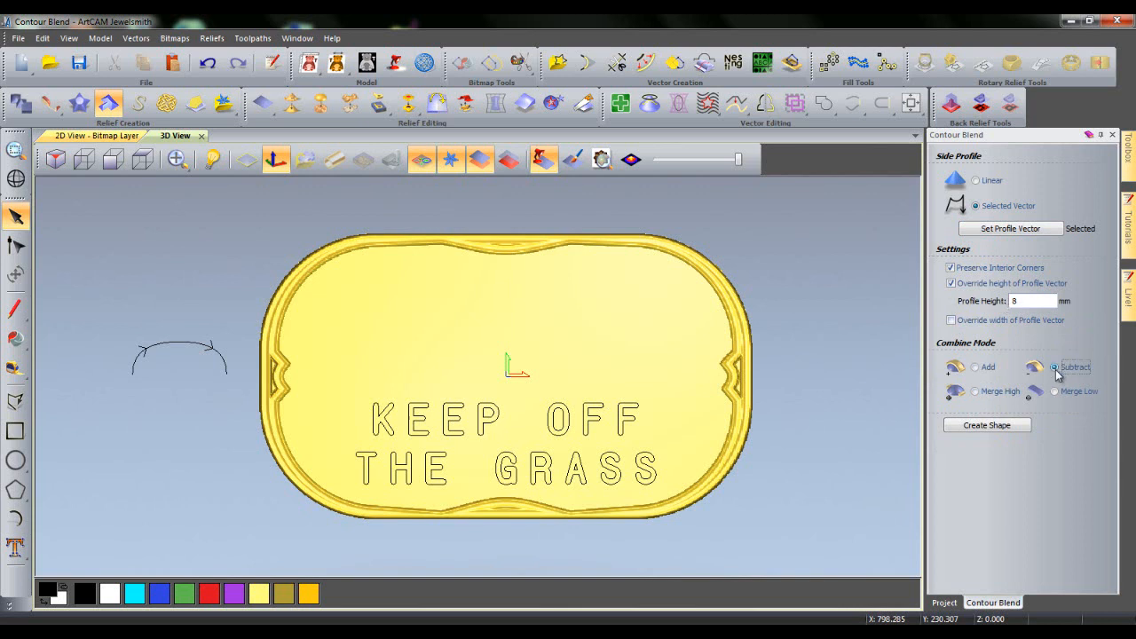
mouse_move(564, 416)
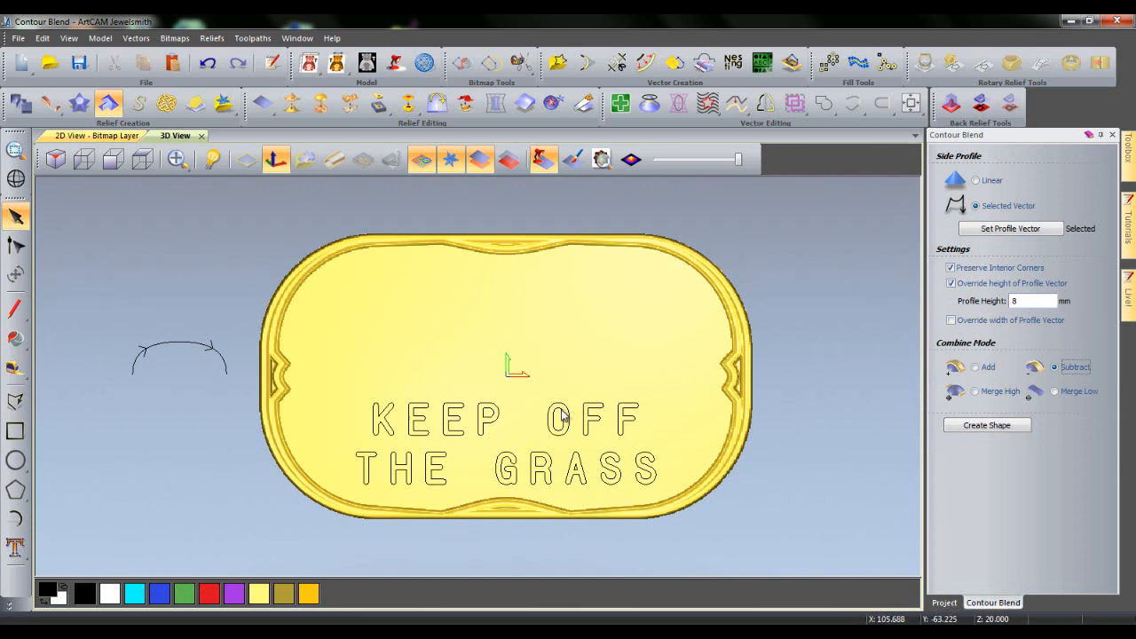
left_click(987, 425)
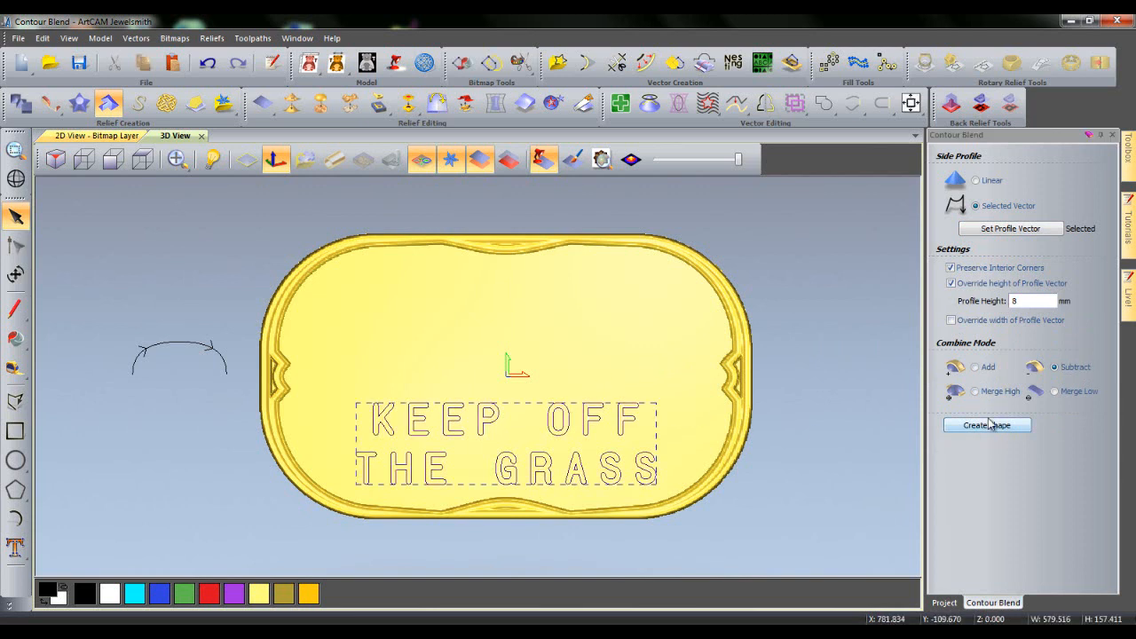
left_click(986, 425)
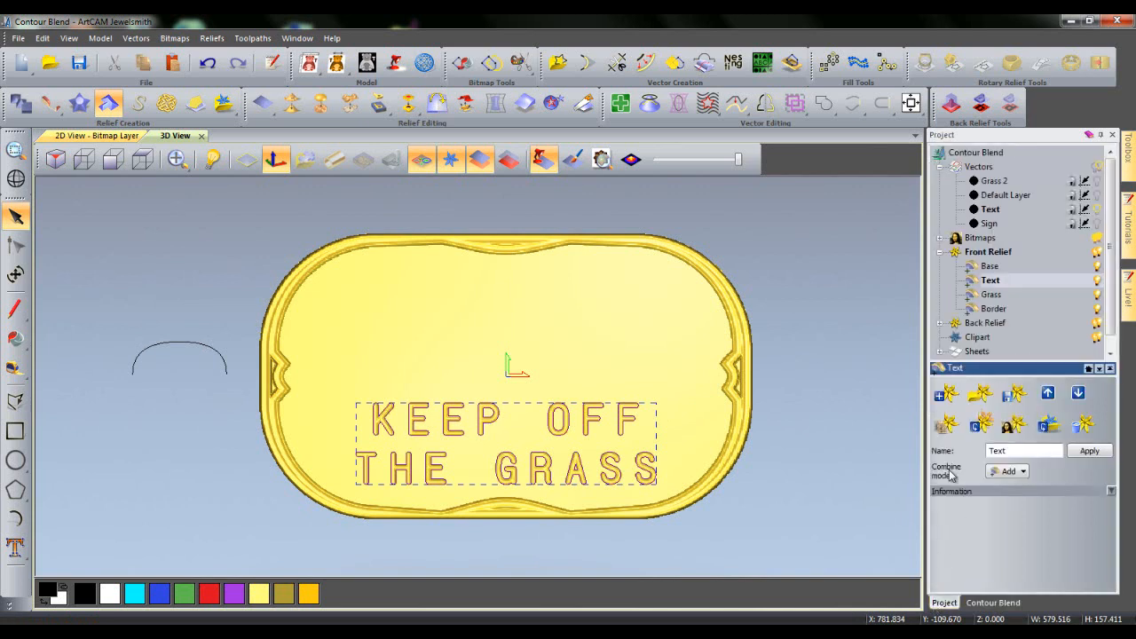
Activate the Grass relief layer, show the grass blade outlines, and reopen Contour Blend.
left_click(991, 294)
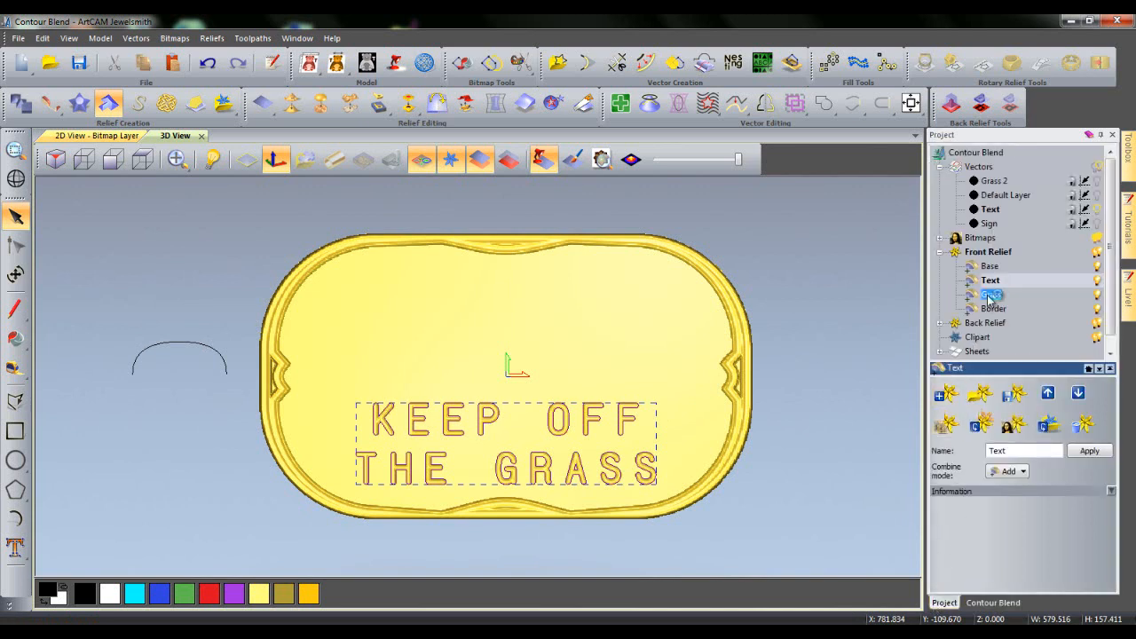
left_click(992, 294)
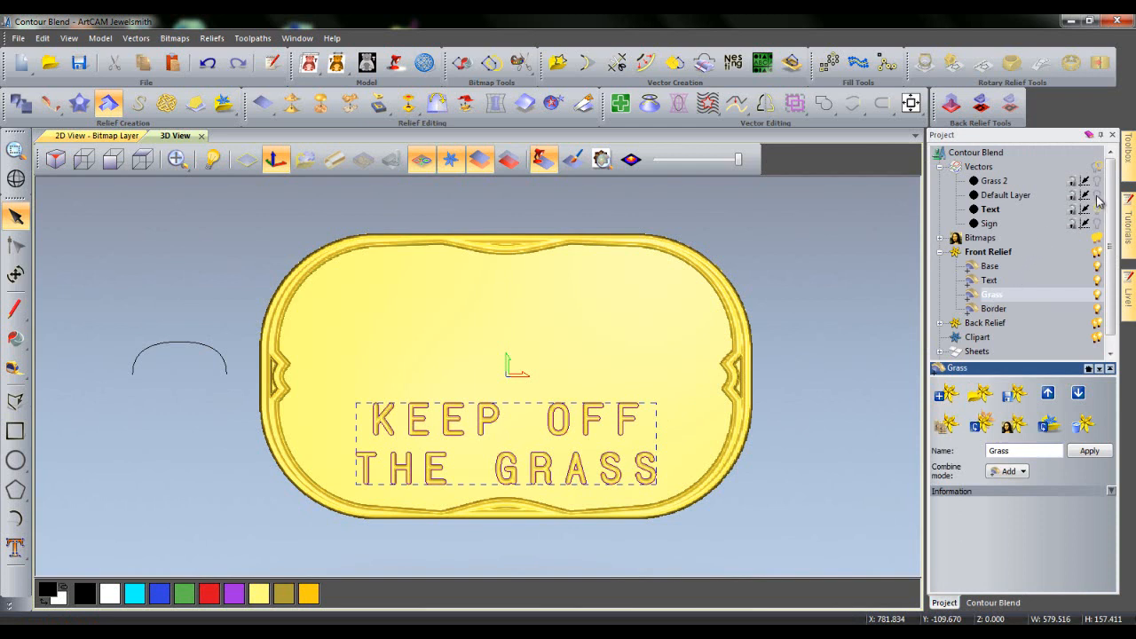
left_click(1089, 450)
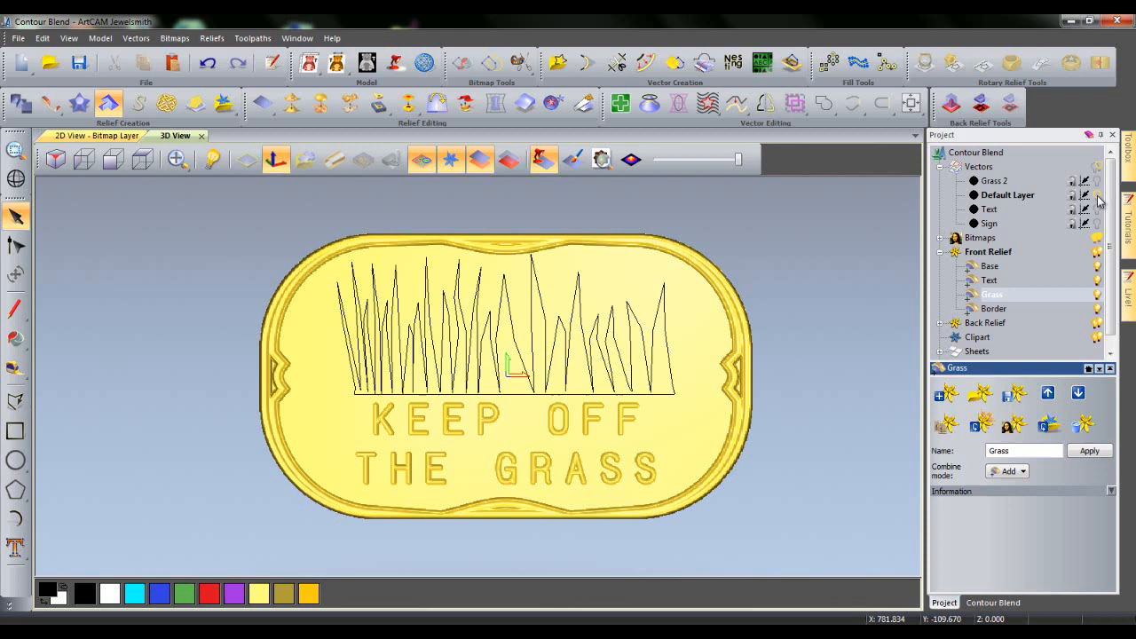
mouse_move(1080, 216)
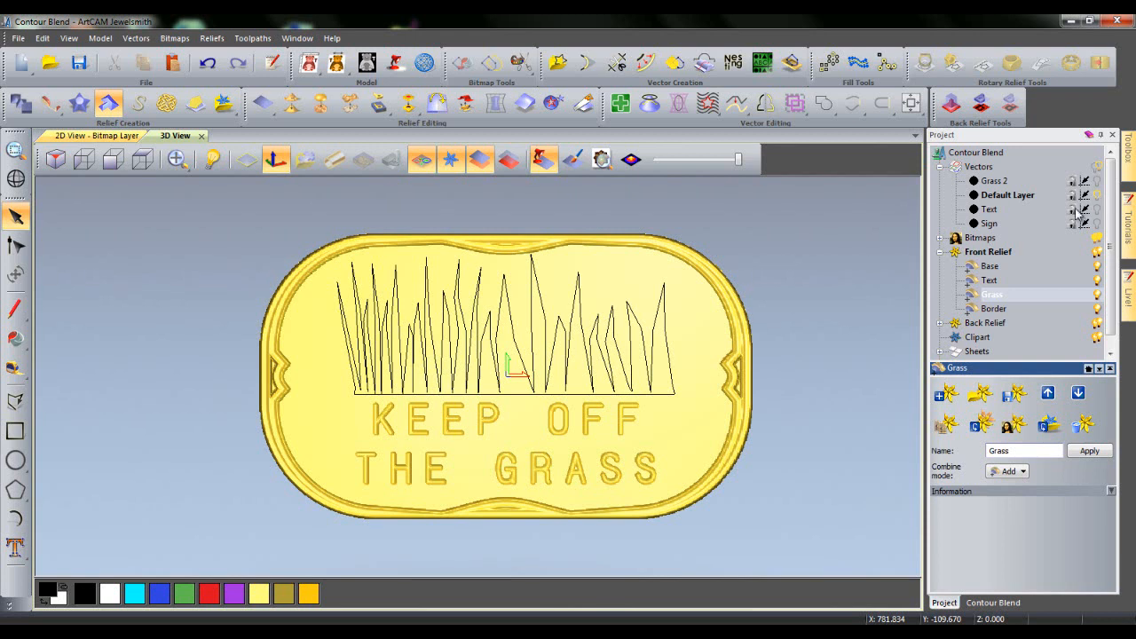
left_click(992, 602)
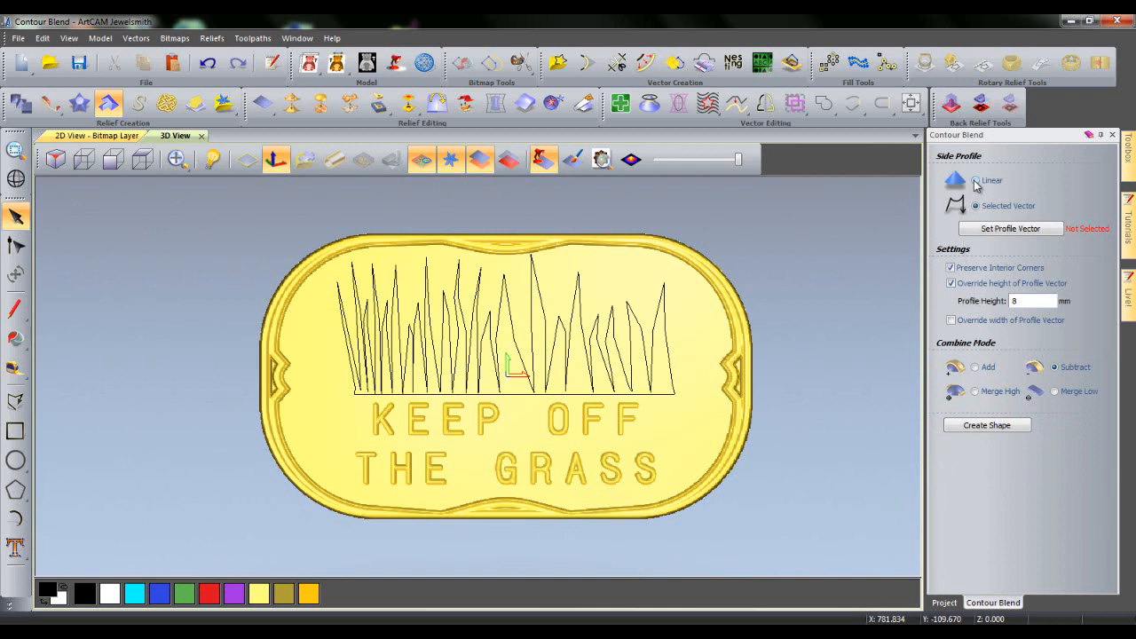
Add raised grass blades from all grass outlines with a linear 30° side profile.
left_click(976, 180)
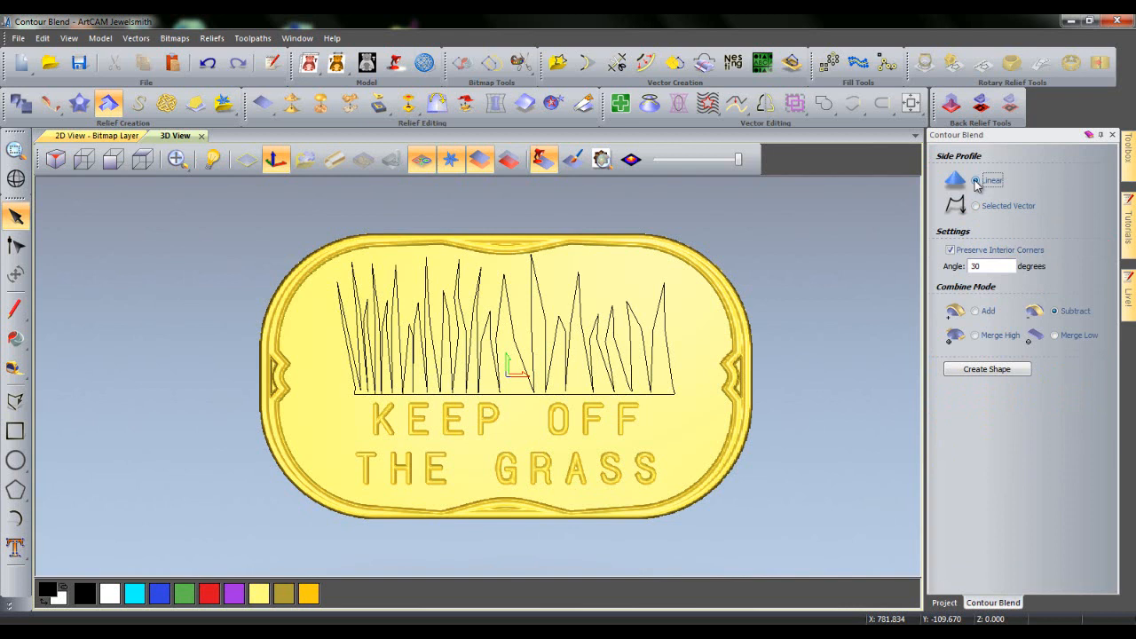
mouse_move(1003, 250)
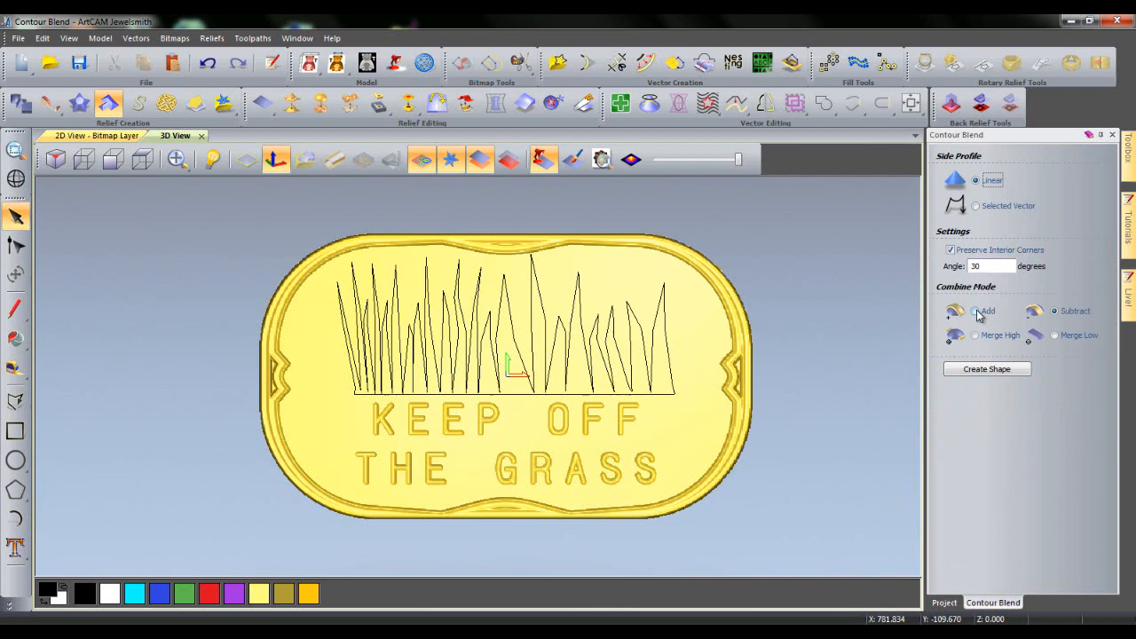
left_click(976, 310)
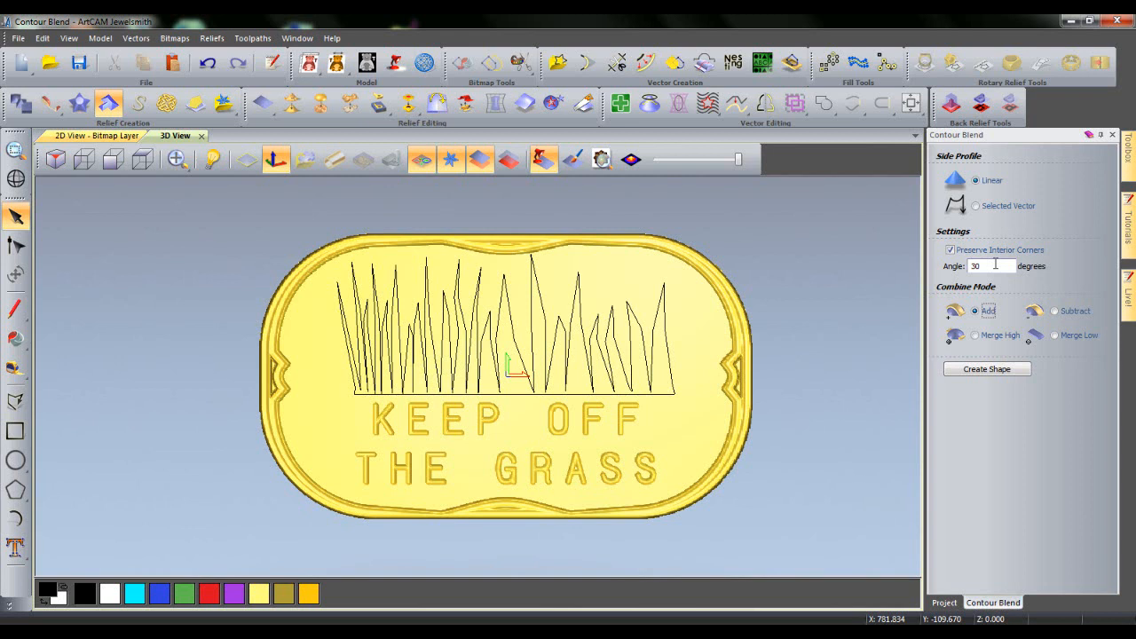
left_click_drag(336, 255, 674, 395)
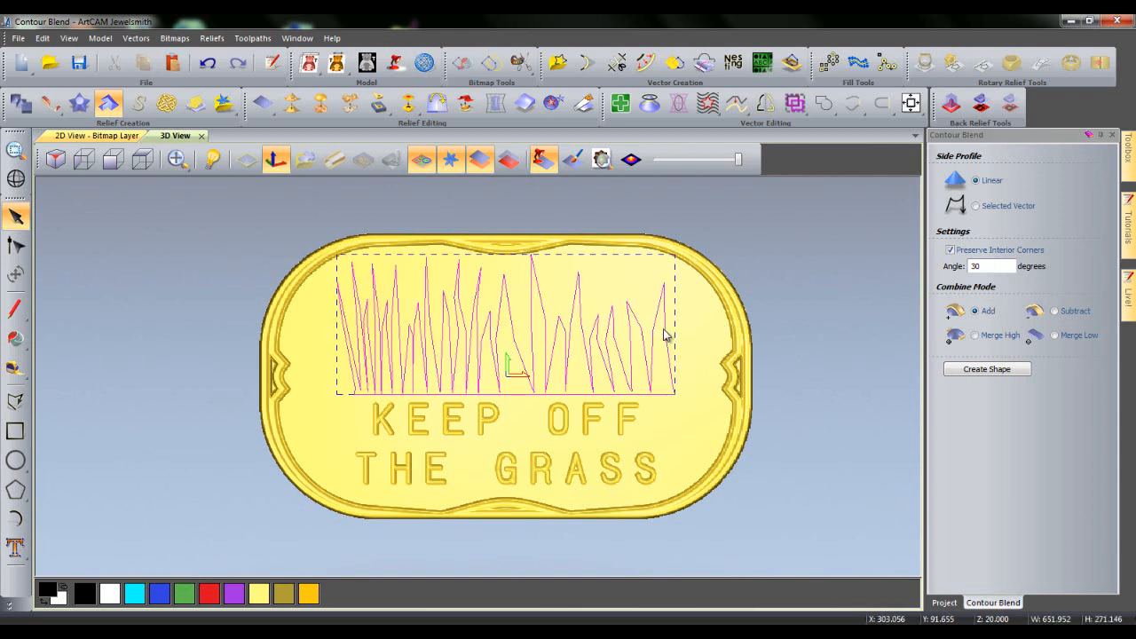
left_click(986, 369)
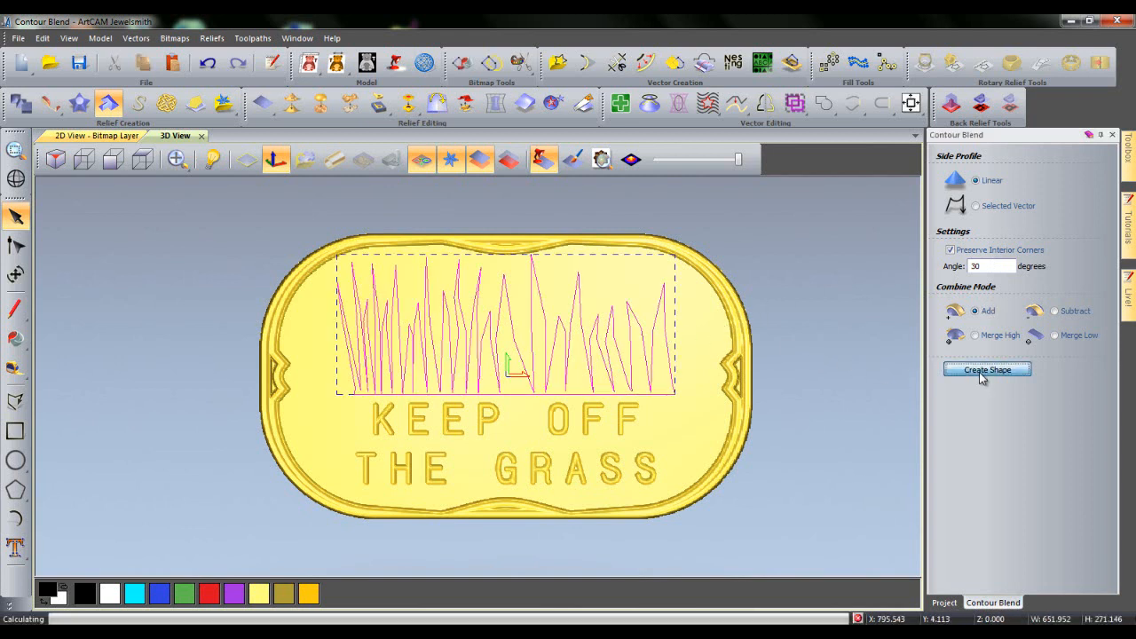
left_click(987, 369)
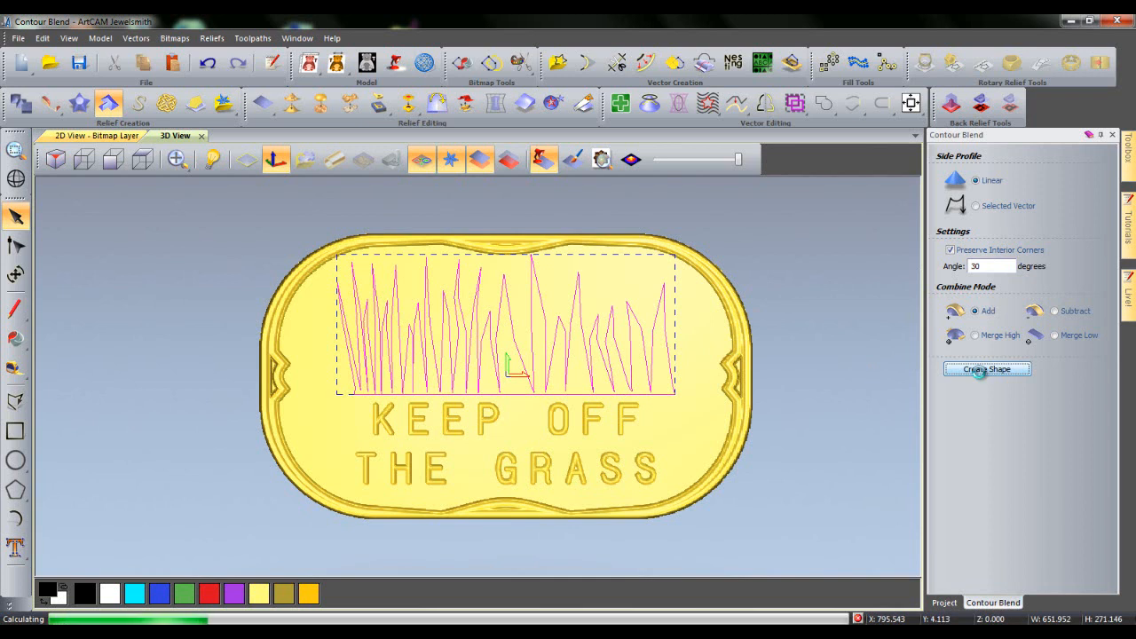
left_click(986, 369)
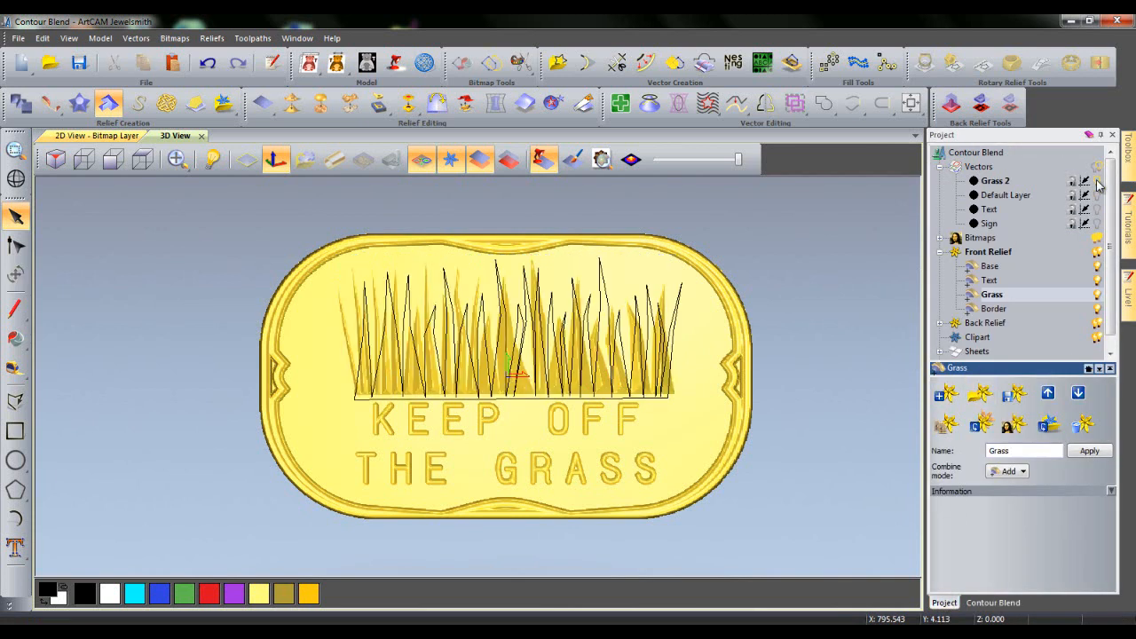
Build the Grass 2 blades at a 20° linear angle using Merge High.
left_click(992, 602)
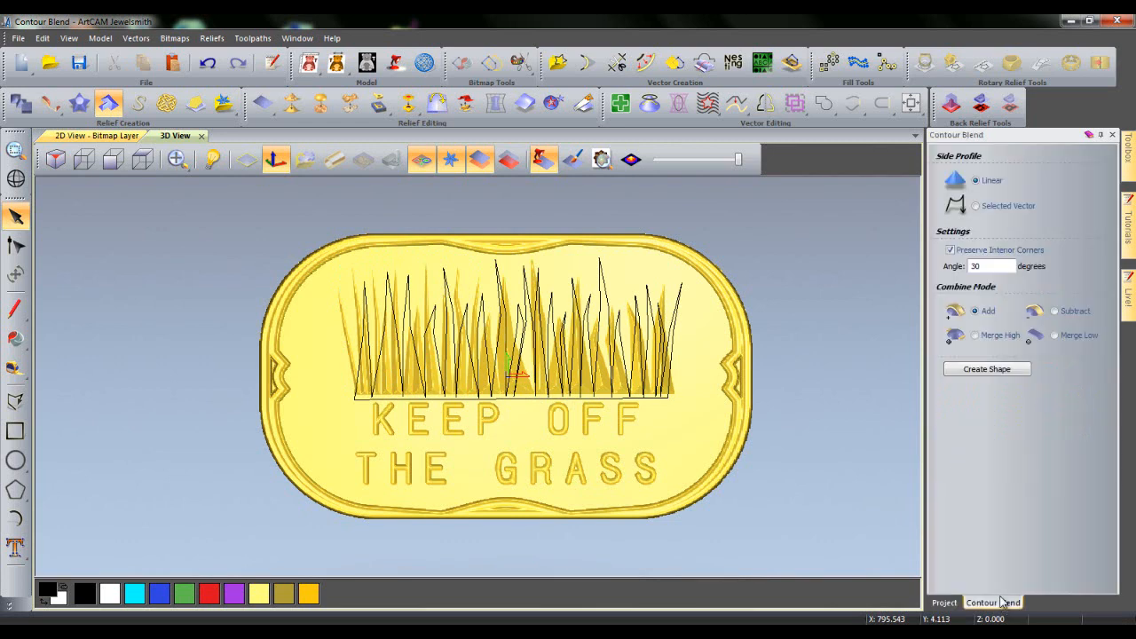
triple_click(990, 266)
type("20")
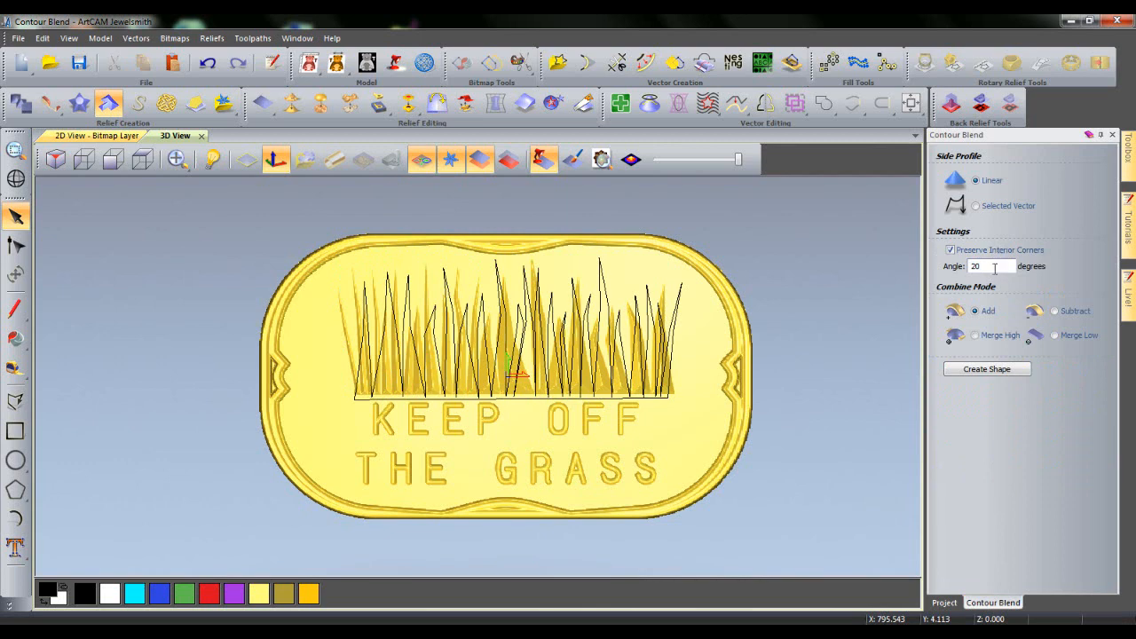
left_click(975, 334)
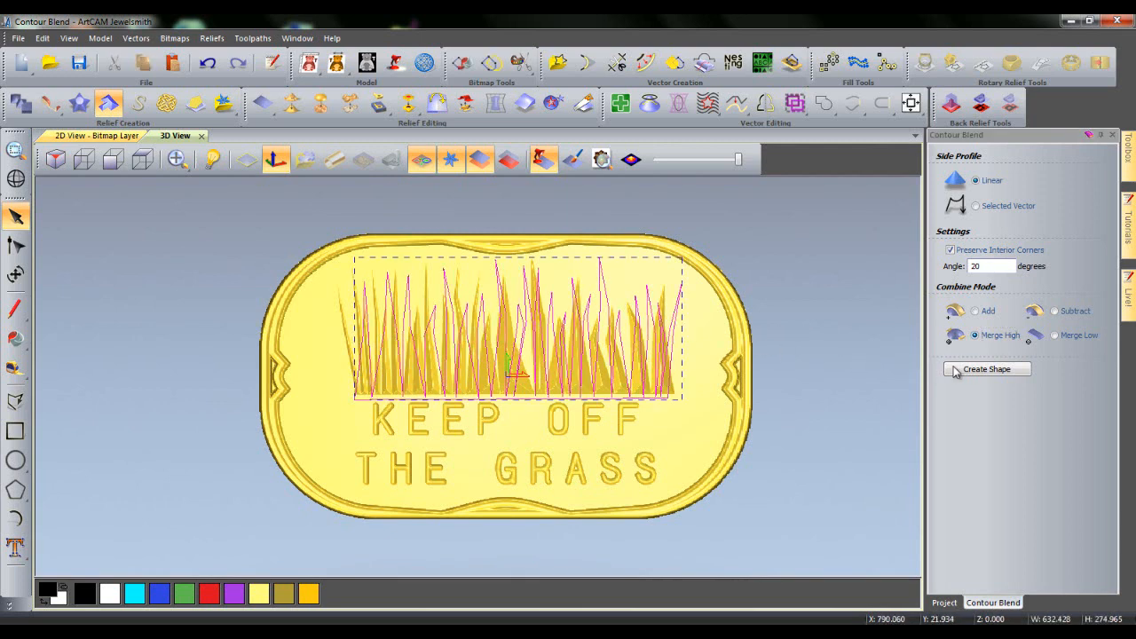
left_click(986, 370)
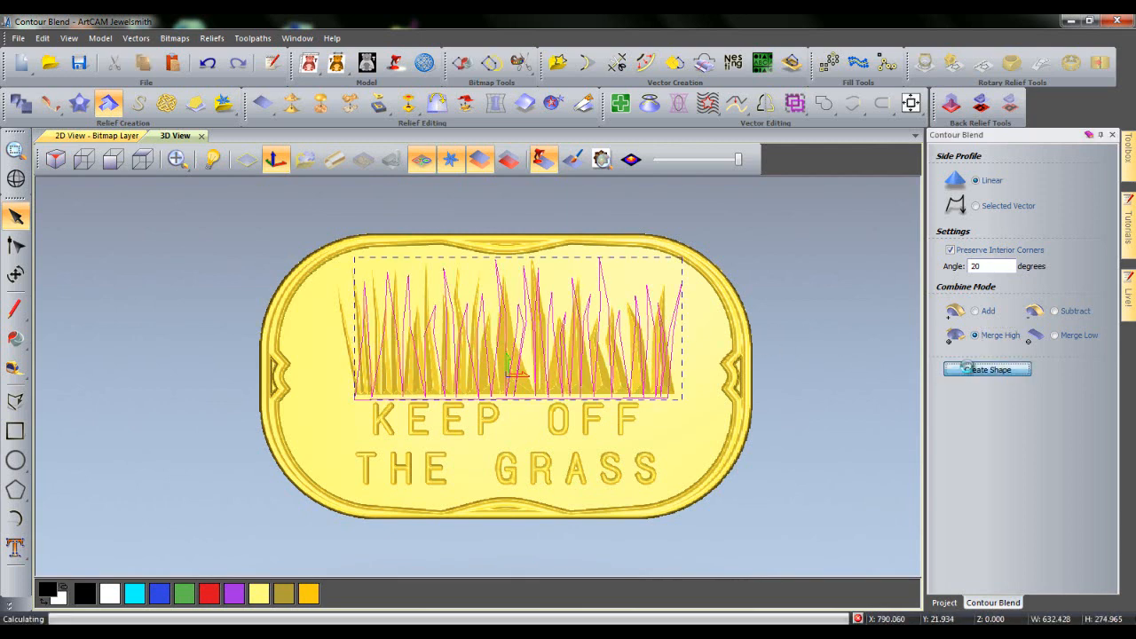
left_click(987, 369)
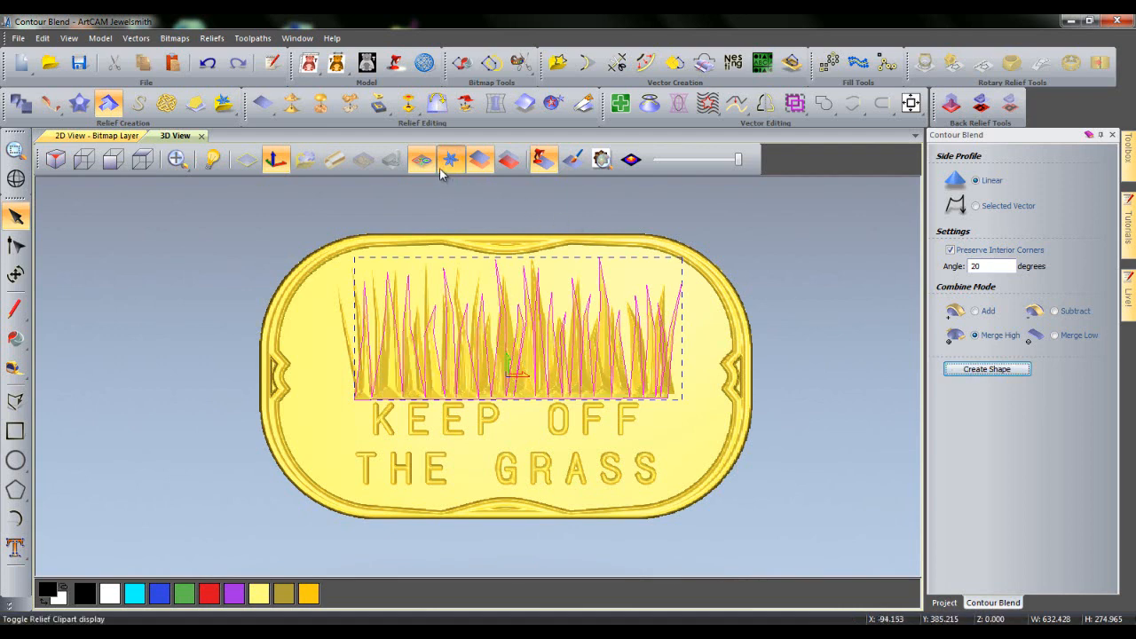
Hide the vector outlines so the grass relief shows clearly.
left_click(421, 159)
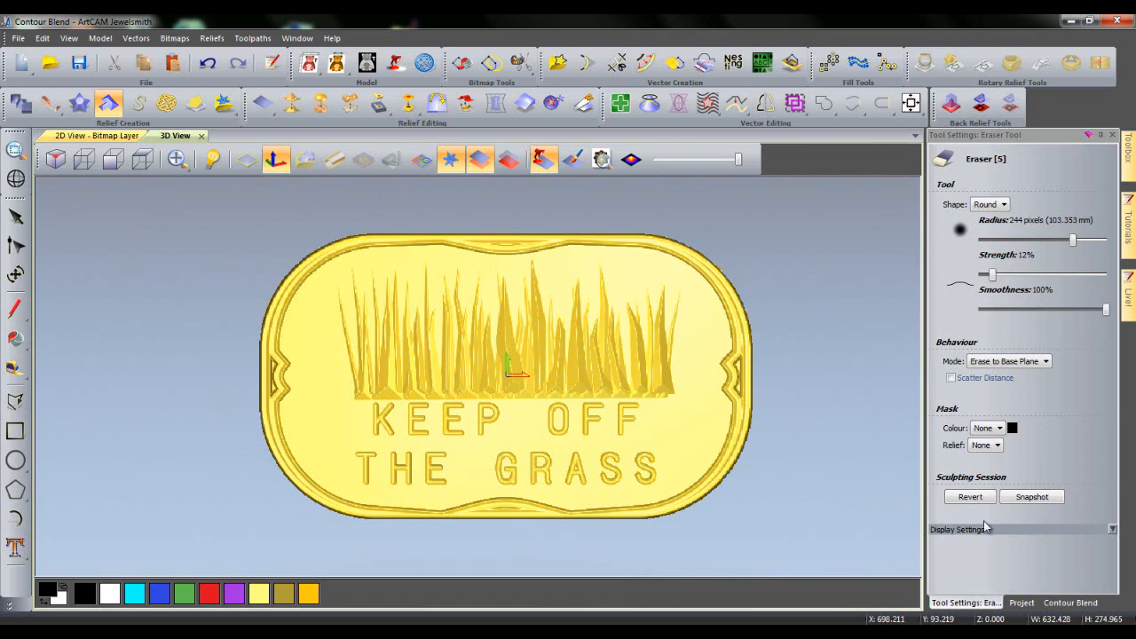
Return the side panel to the Project layer list, leaving the grass relief unchanged.
left_click(1021, 603)
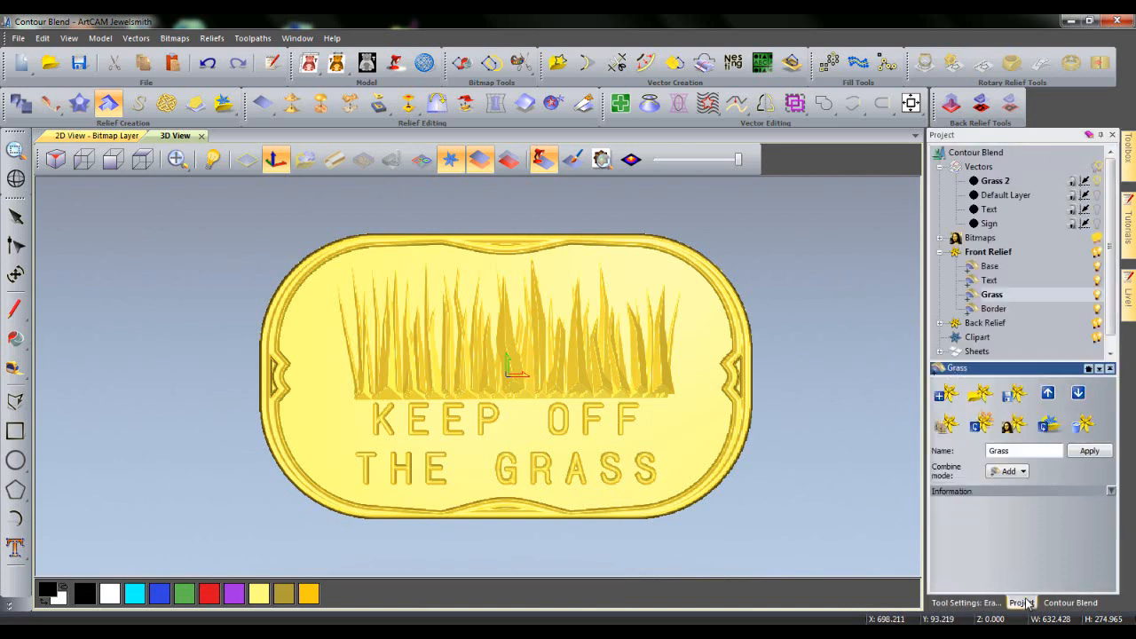
mouse_move(781, 381)
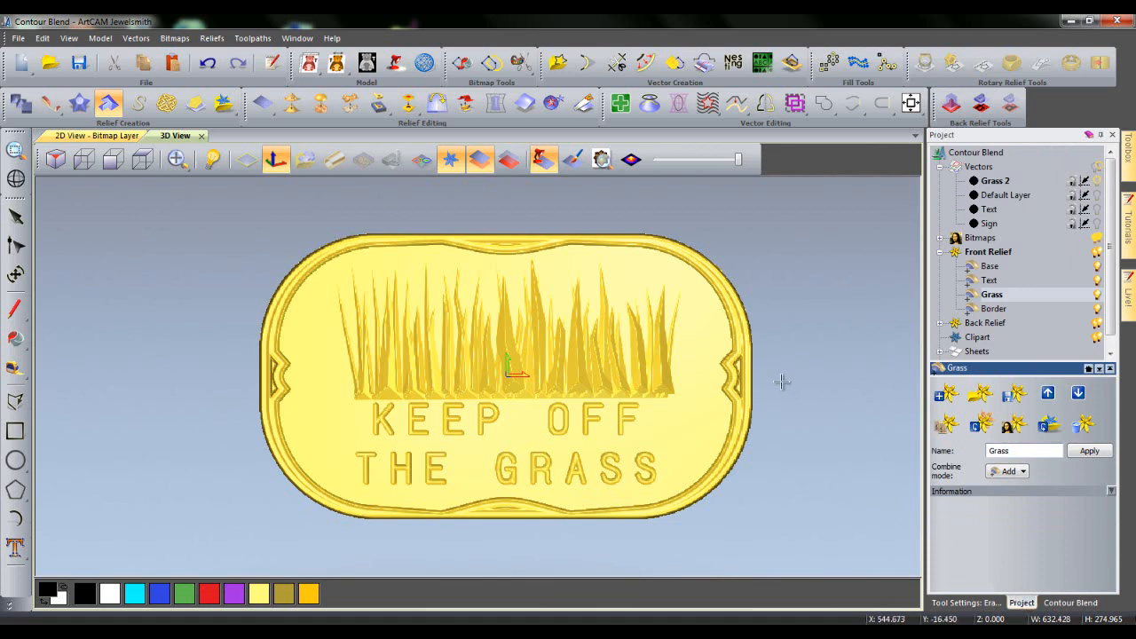
mouse_move(774, 380)
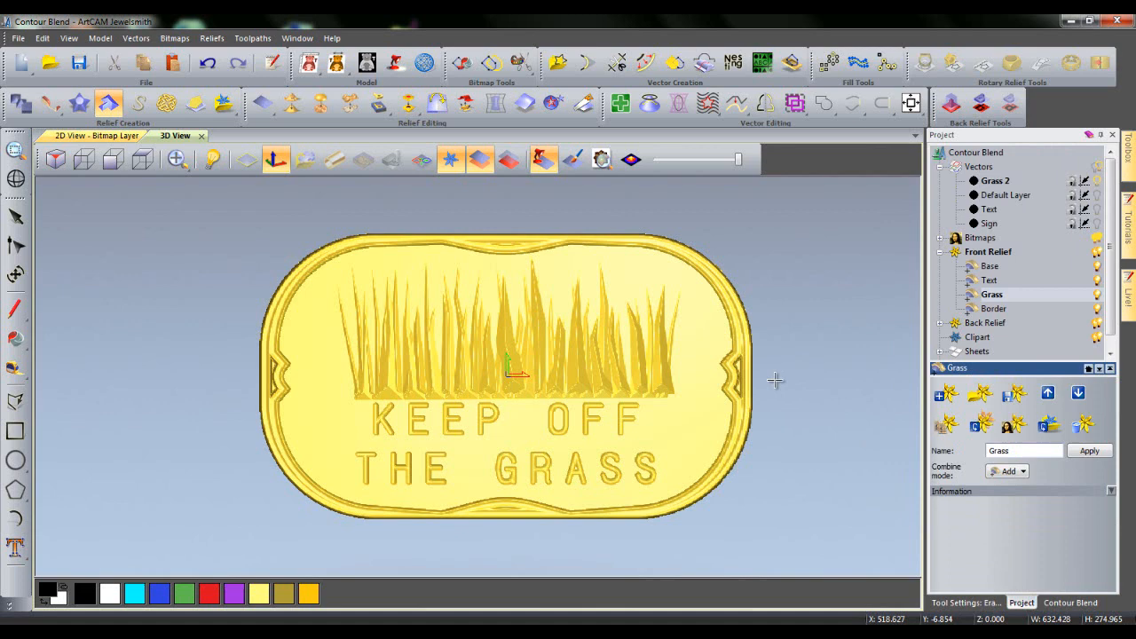
mouse_move(617, 382)
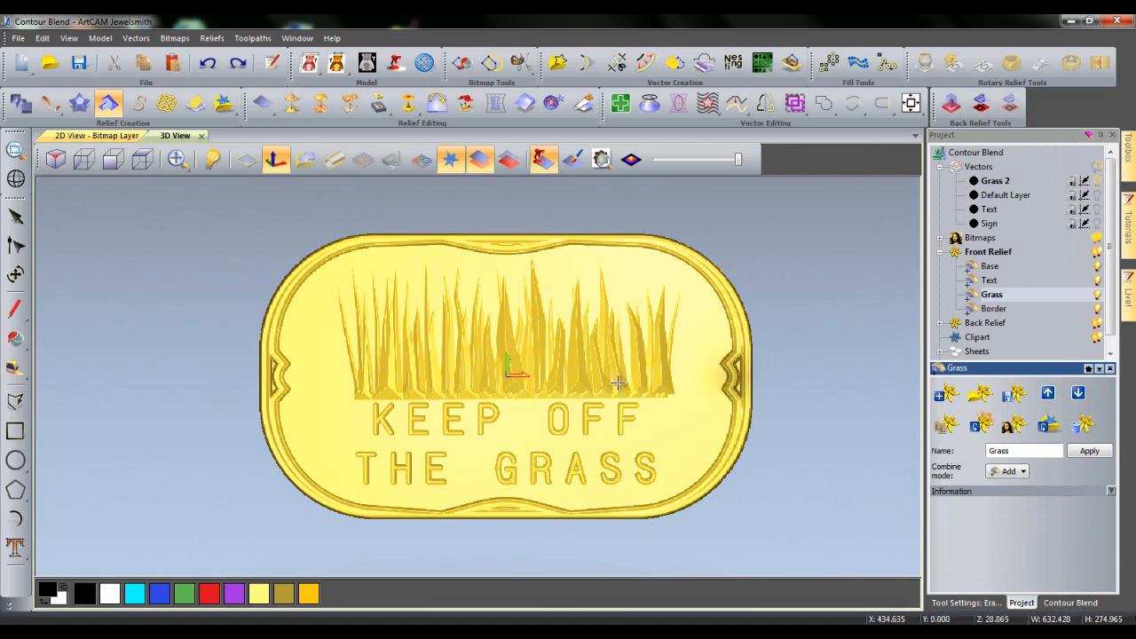